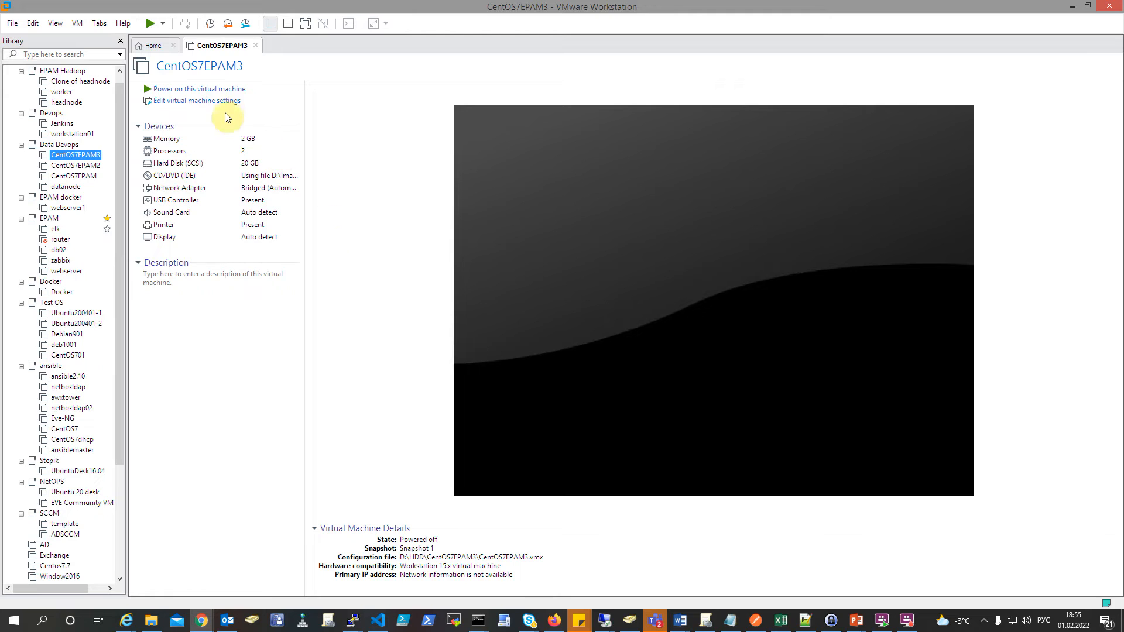
mouse_move(203, 100)
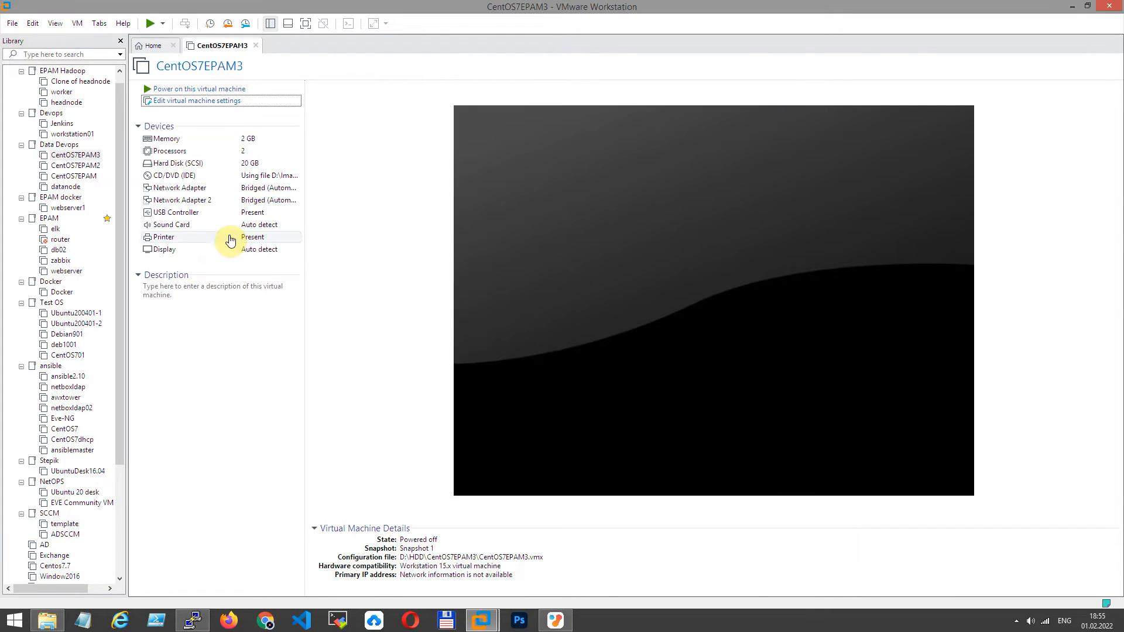
mouse_move(190, 88)
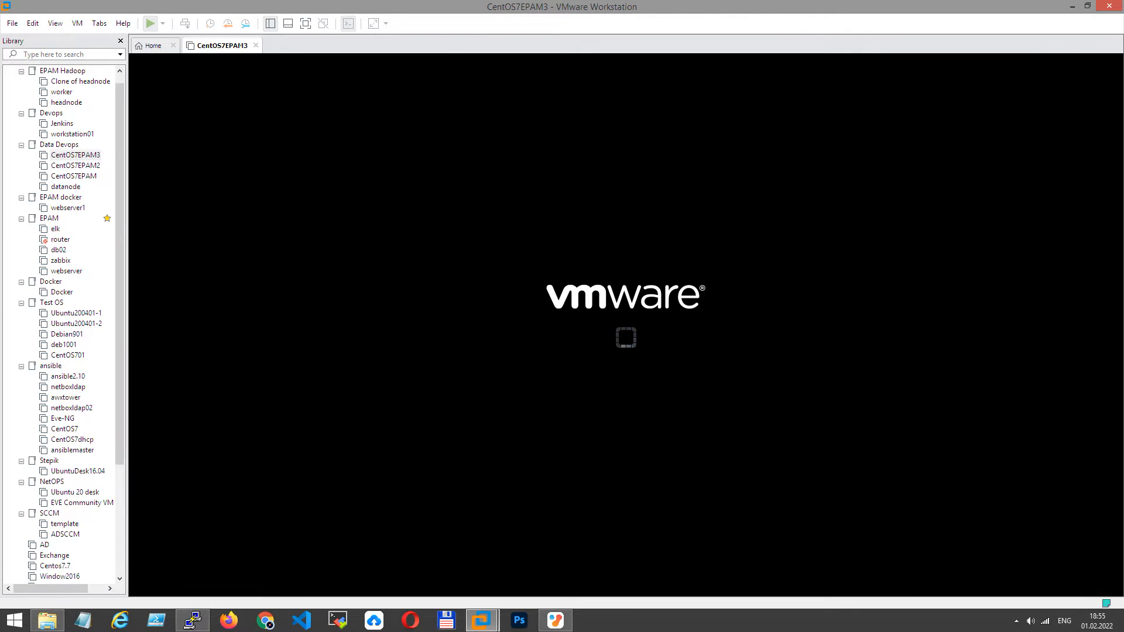
Step: Add a second bridged network adapter to CentOS7EPAM3 and power the VM on
click(151, 23)
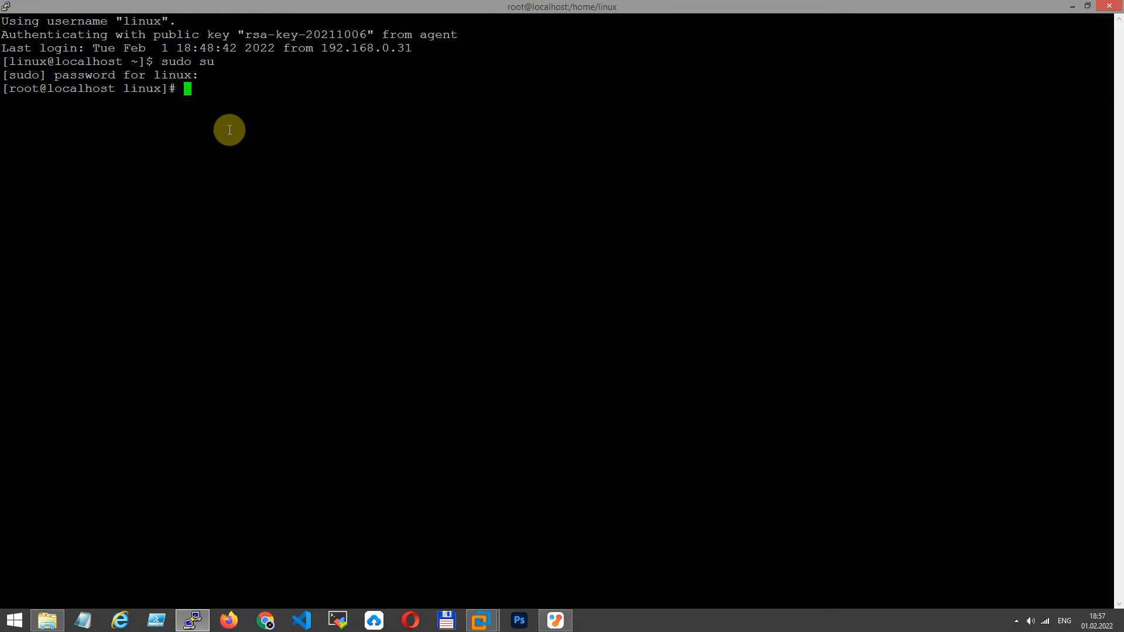
mouse_move(200, 96)
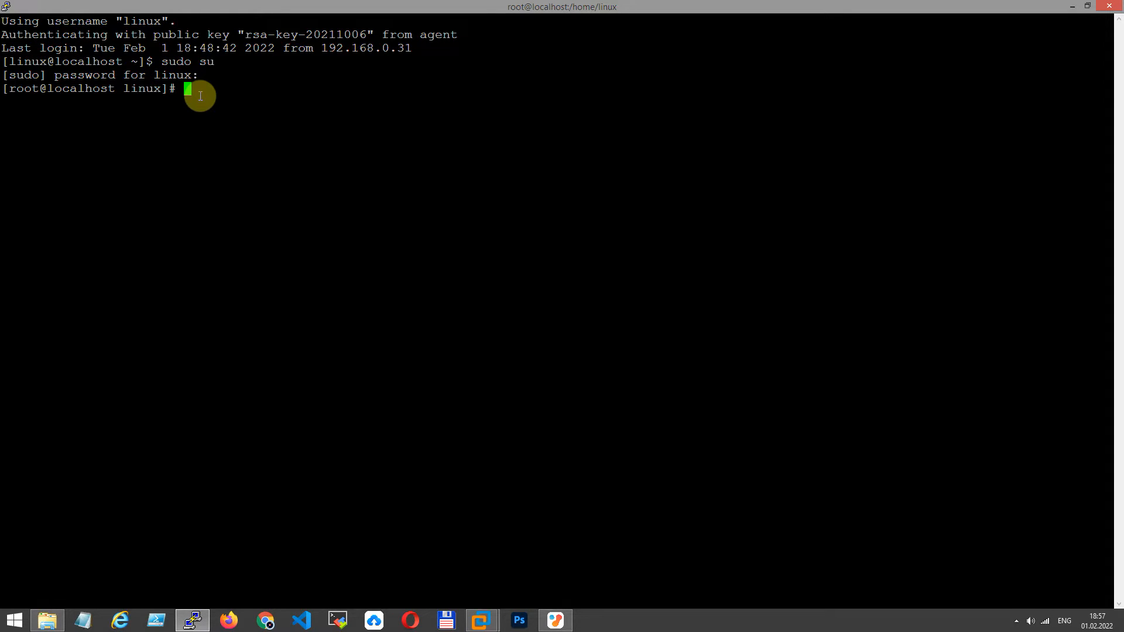
Step: Run nmcli connection show to list ens33 and Wired connection 1 on ens37
text(nm)
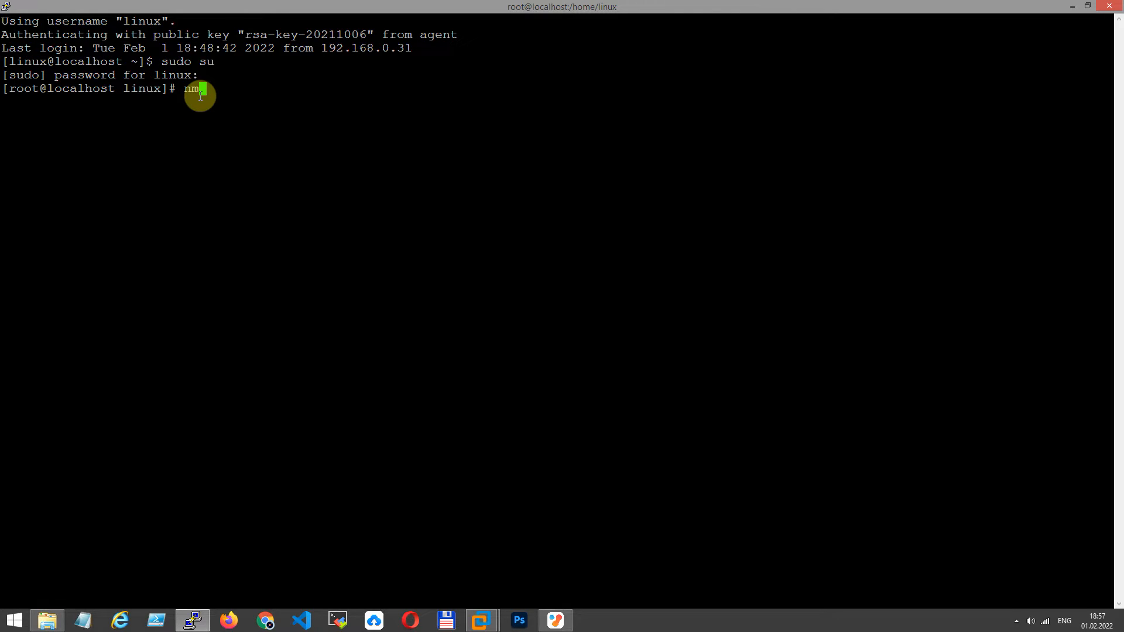
text(cli connection show)
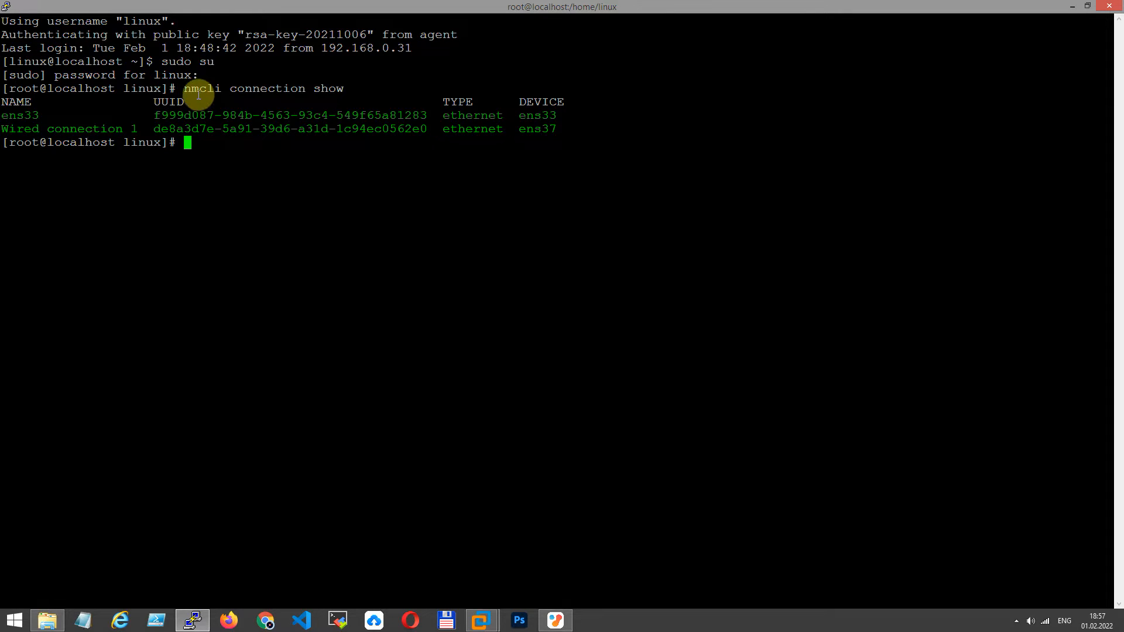
mouse_move(90, 120)
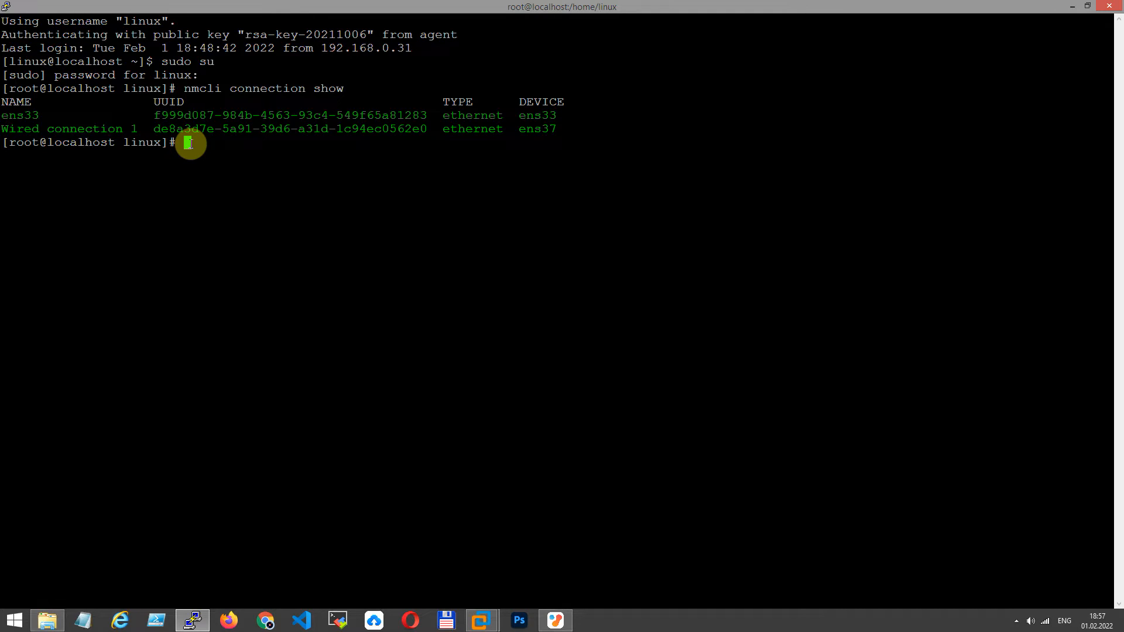
mouse_move(192, 149)
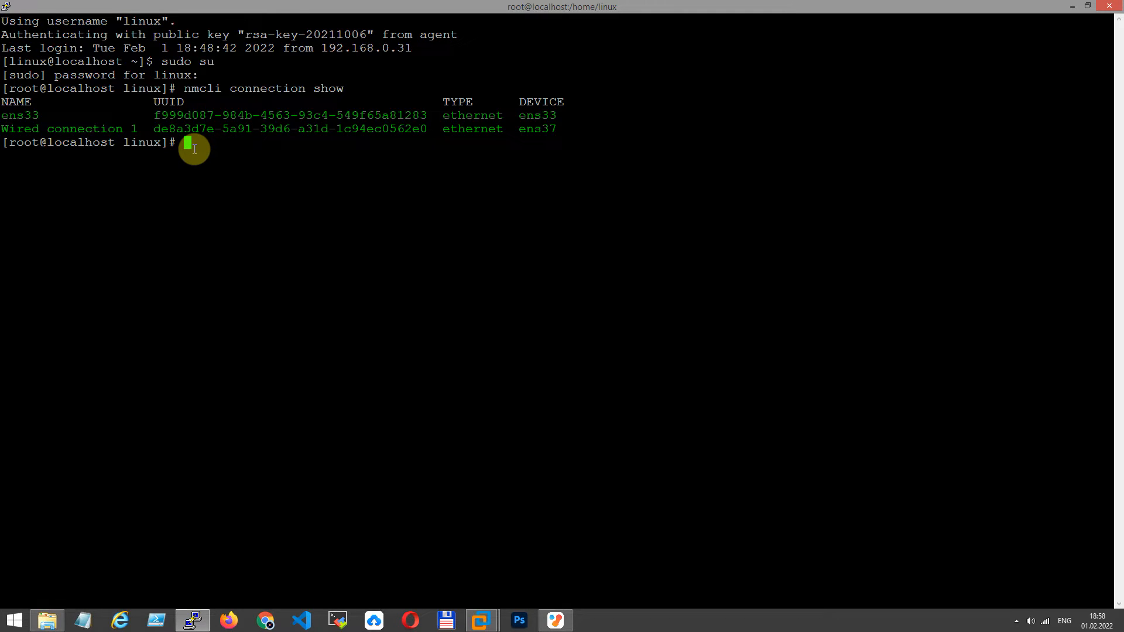
Step: Run nmcli con show "Wired connection 1" and page through its DHCP address, gateway and DNS
text(nmcli)
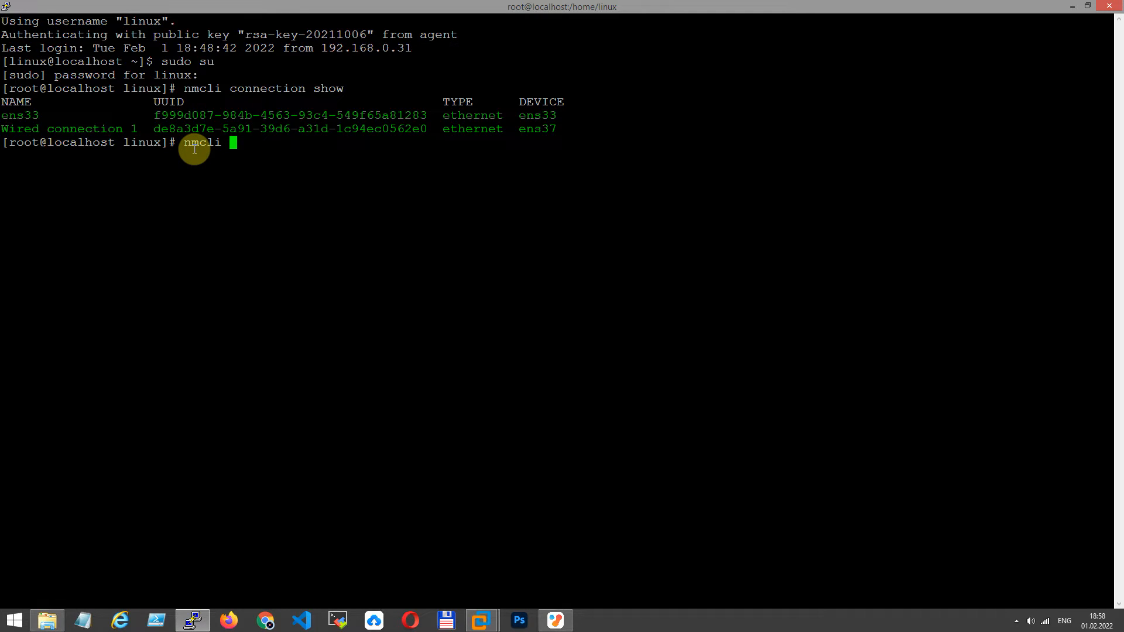
text(connection)
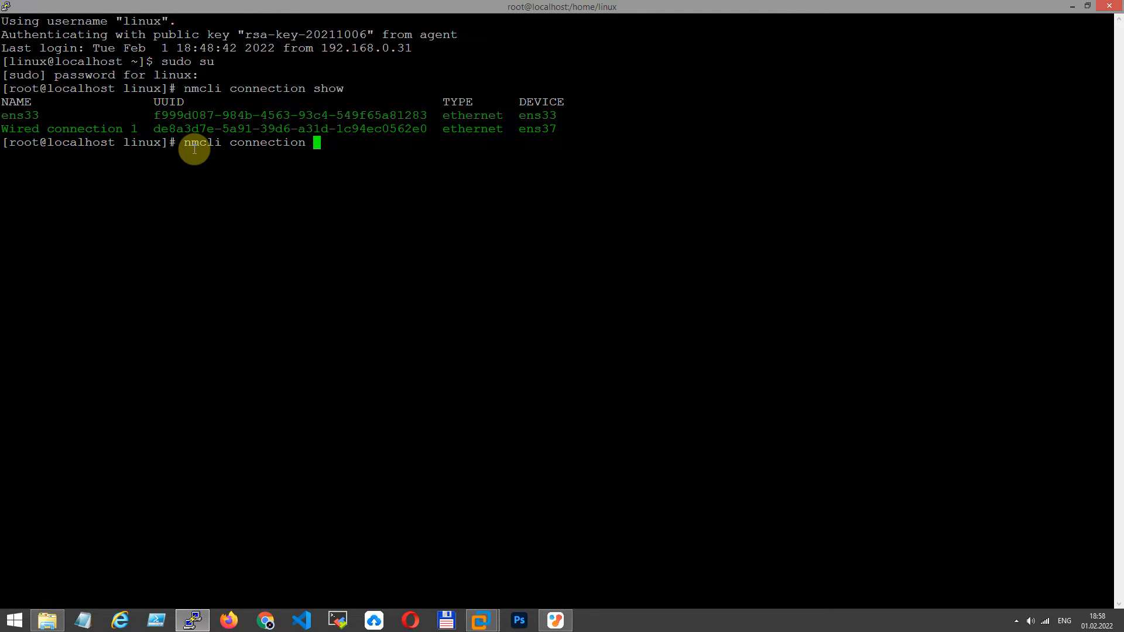
text(show)
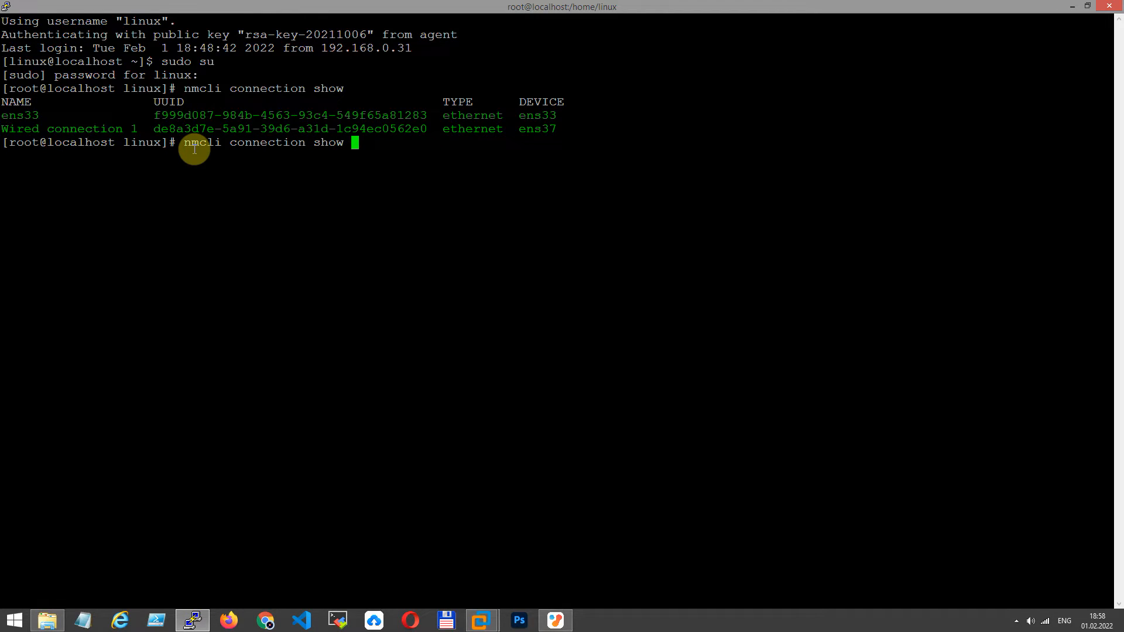
text("W)
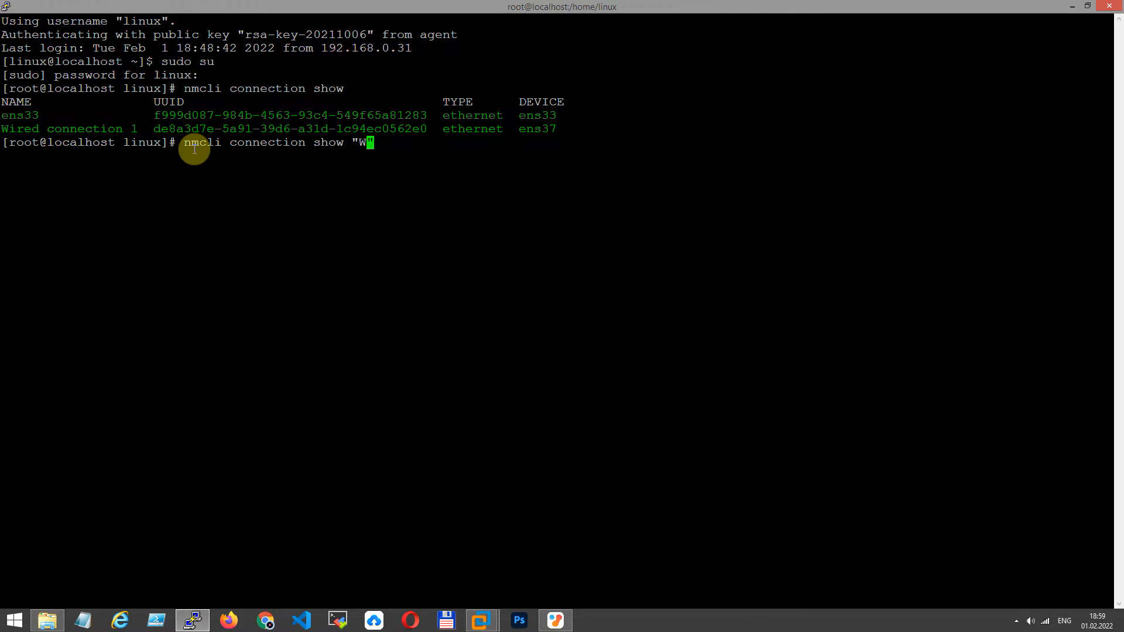
text(ired co)
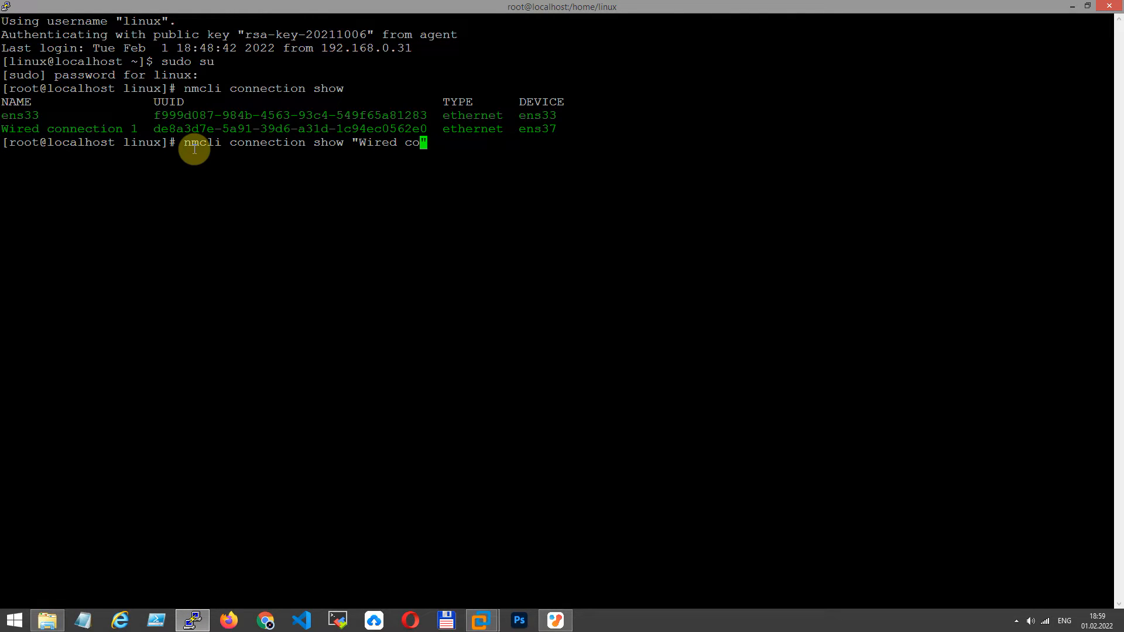
text(nnection 1)
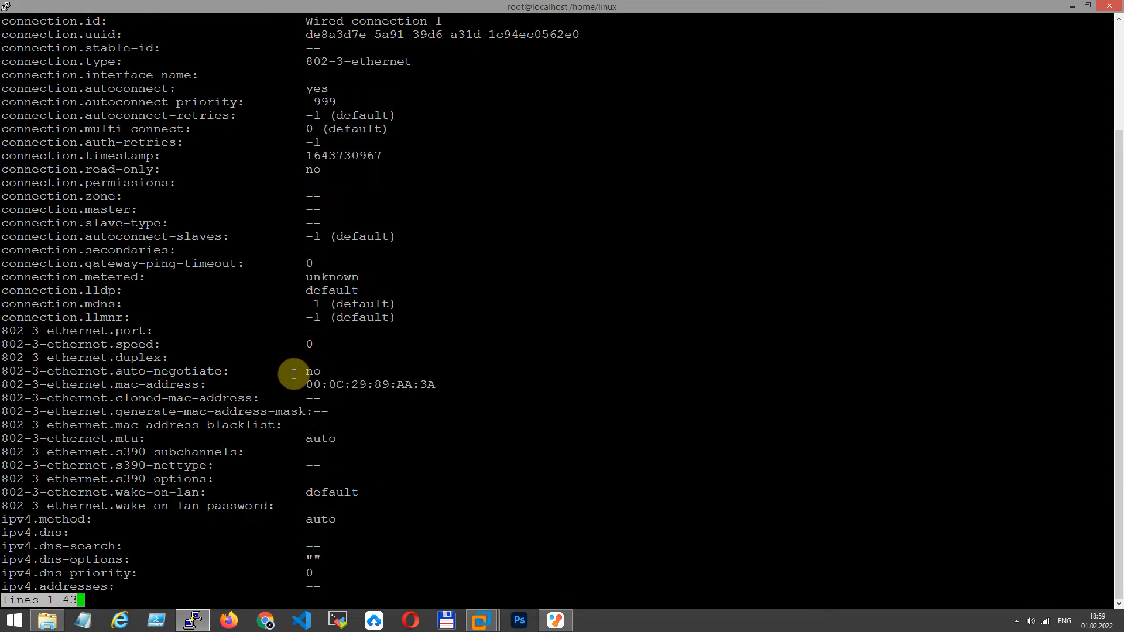
scroll(down, 3)
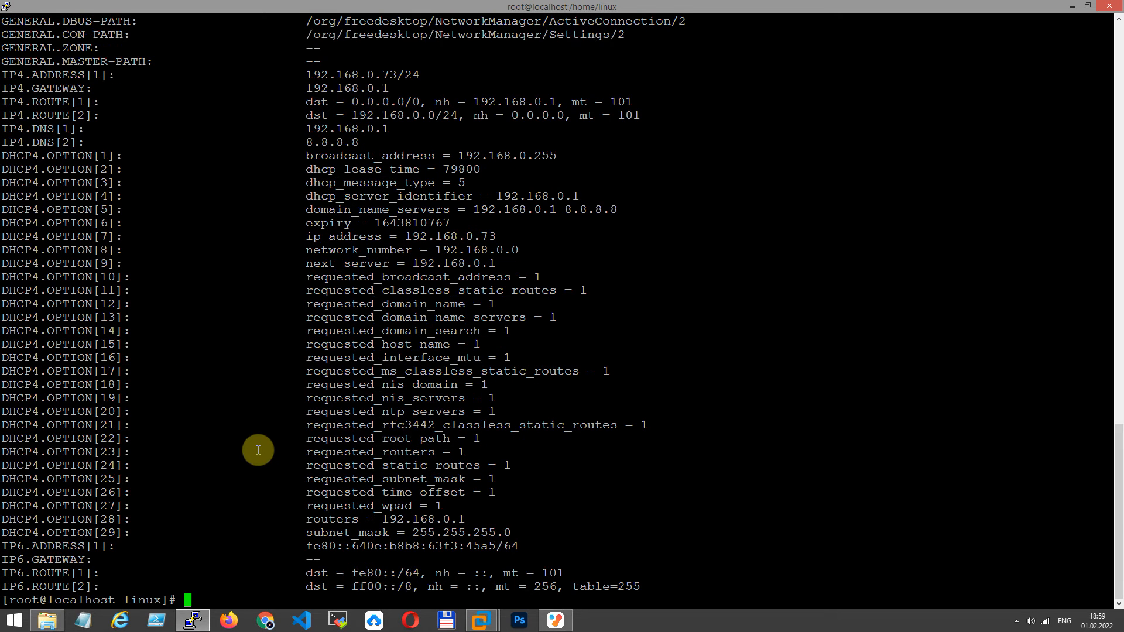
mouse_move(234, 582)
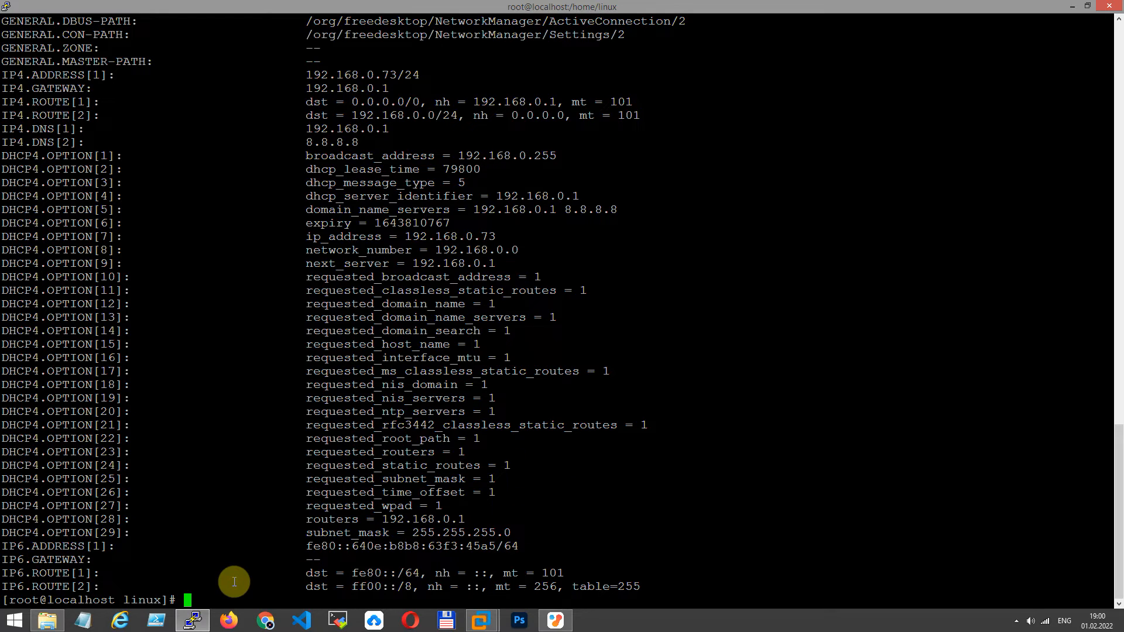
Step: Start the nmcli interactive editor on "Wired connection 1"
text(nmcli)
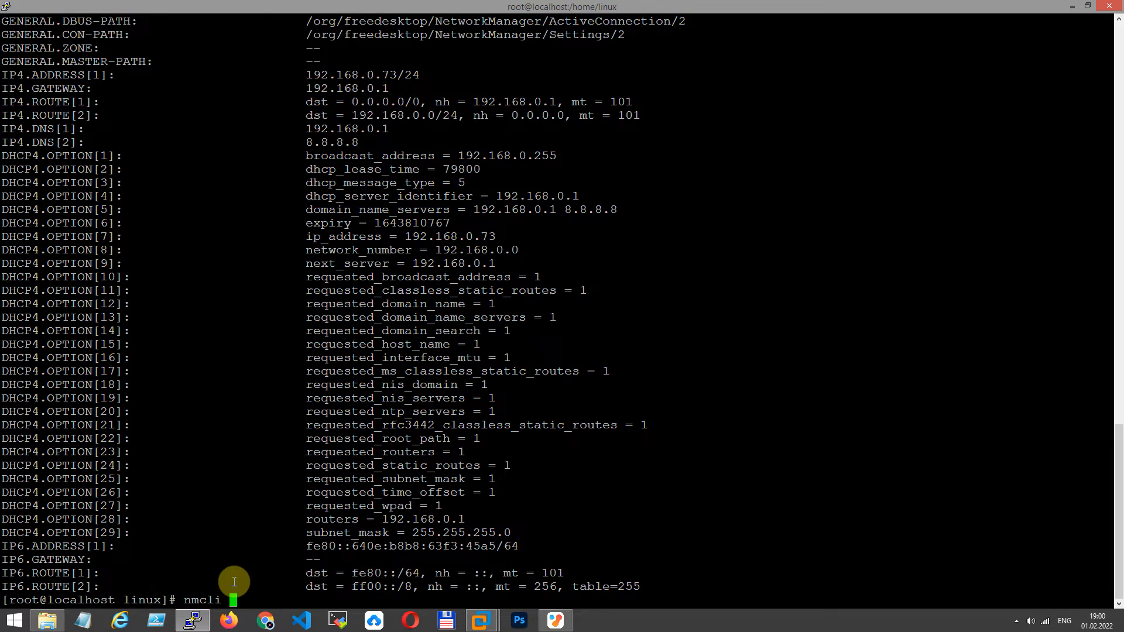
text(co)
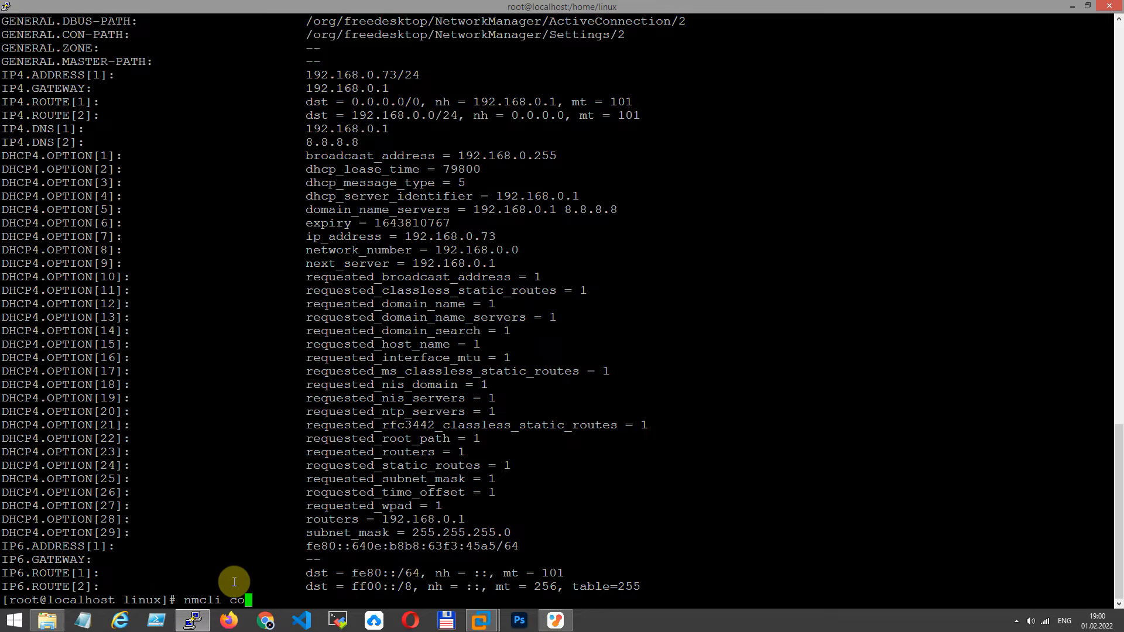
text(n)
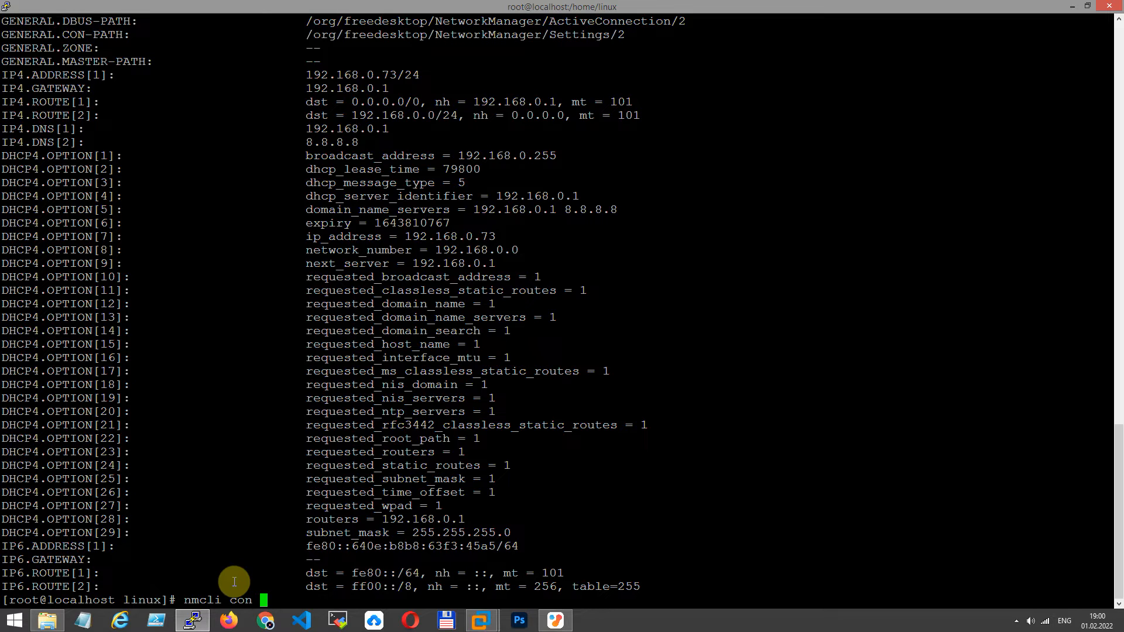
text(edit ")
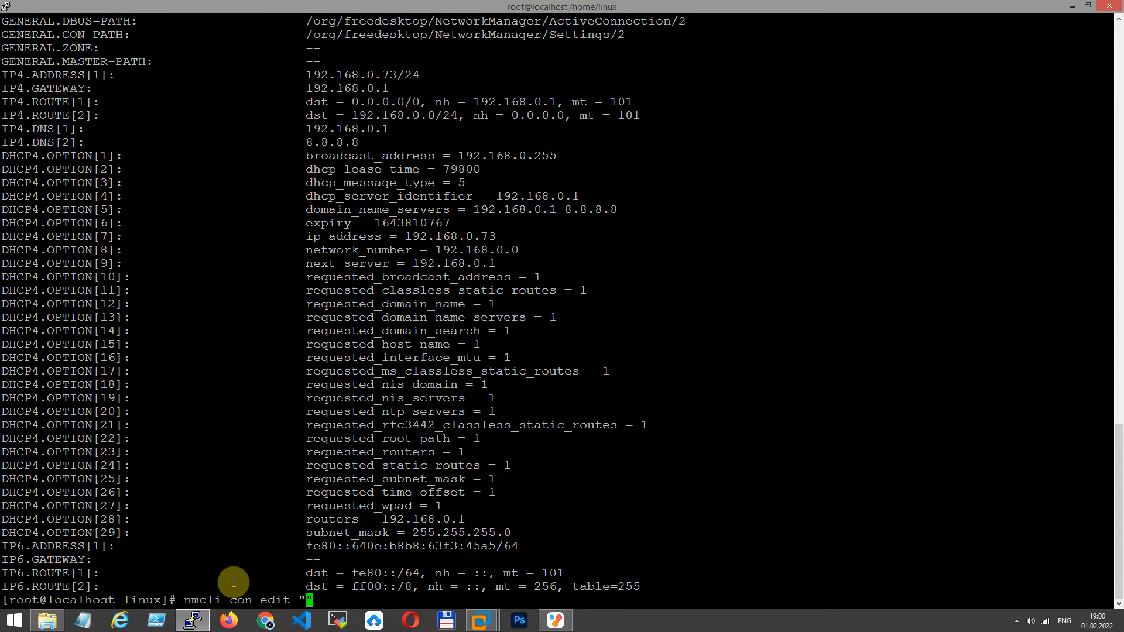
text(Wired conn)
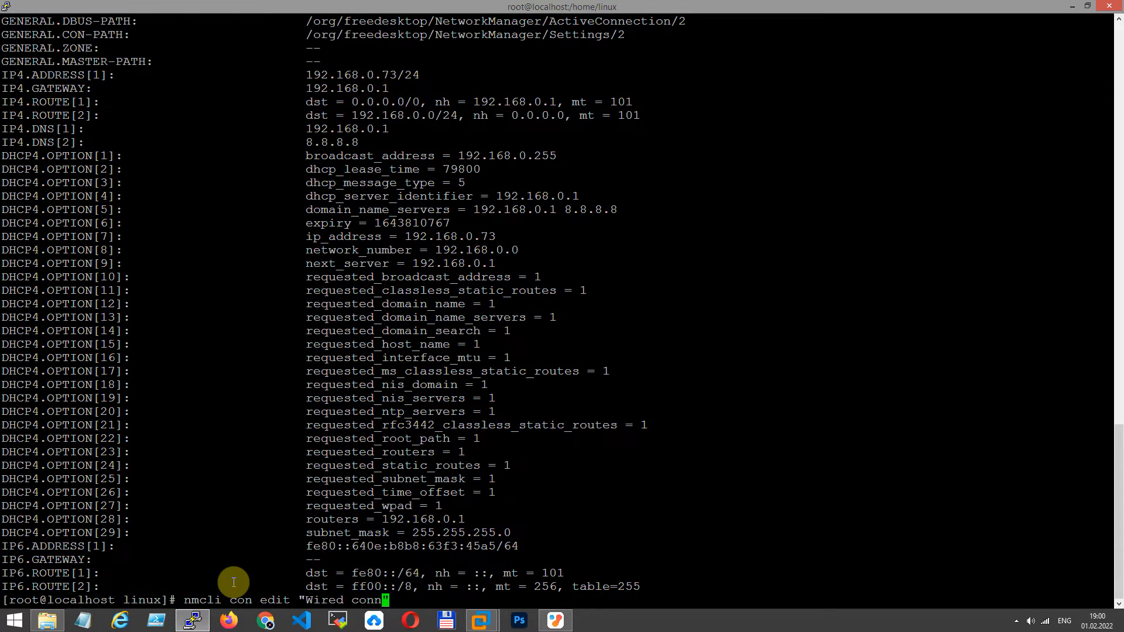
text(ection 1)
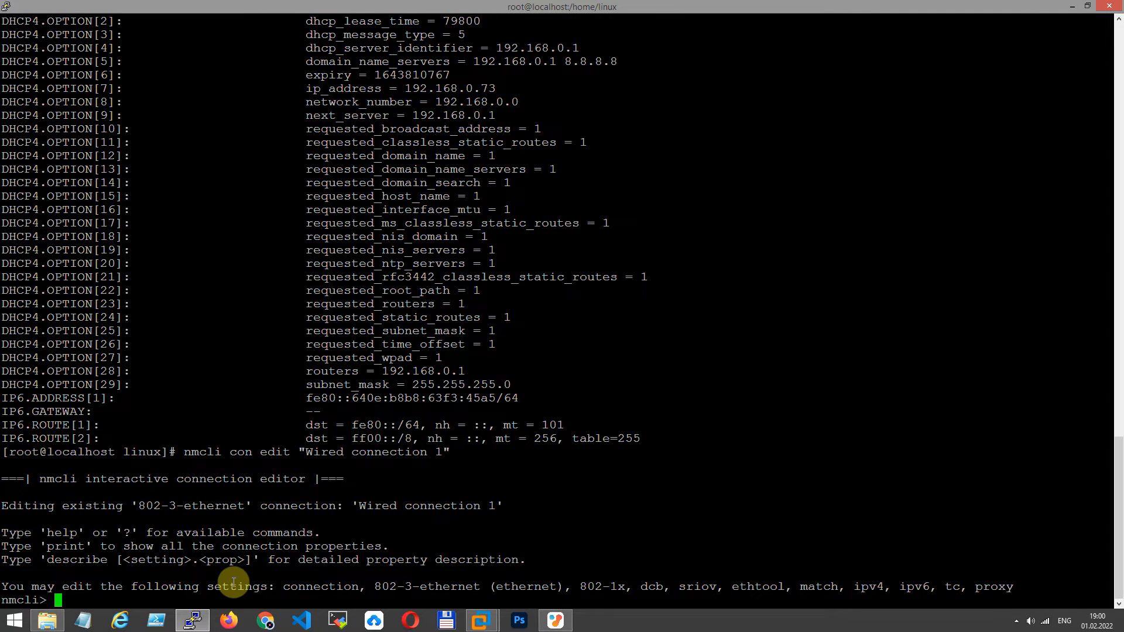
mouse_move(849, 583)
text(pr)
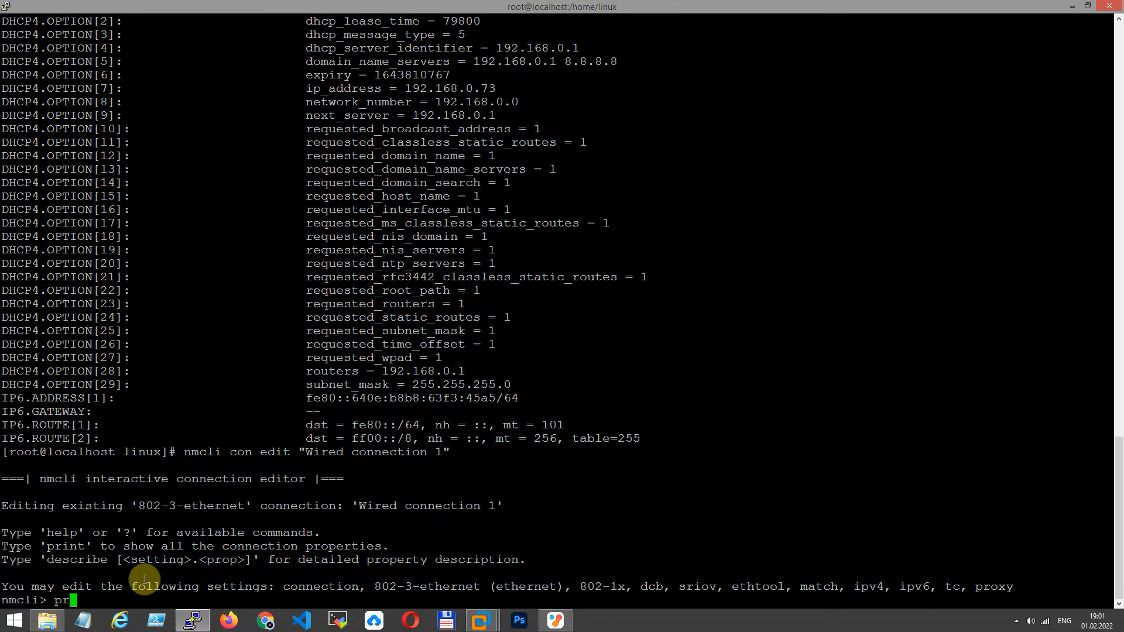
Step: Print ipv4.address in the editor, which reads back null
text(int)
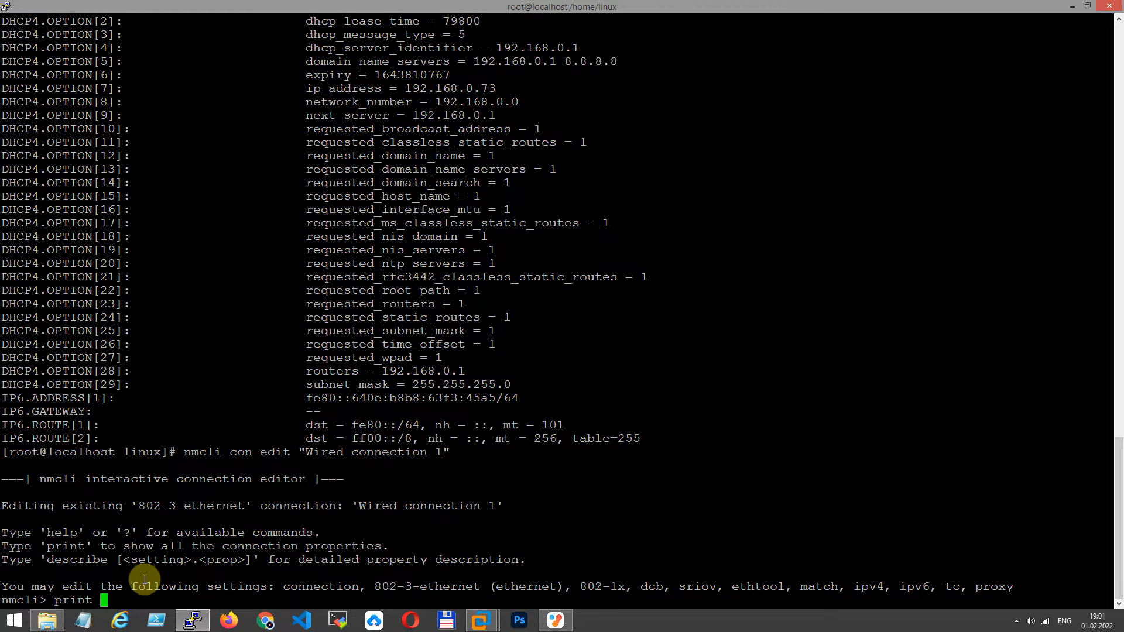
text(ip)
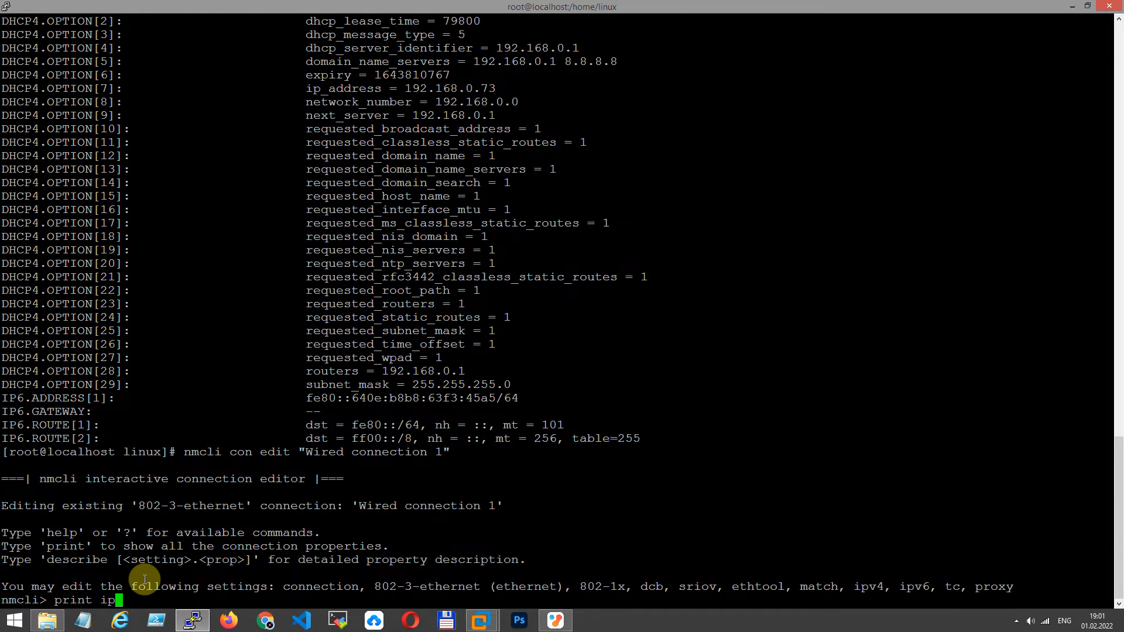
text(v4)
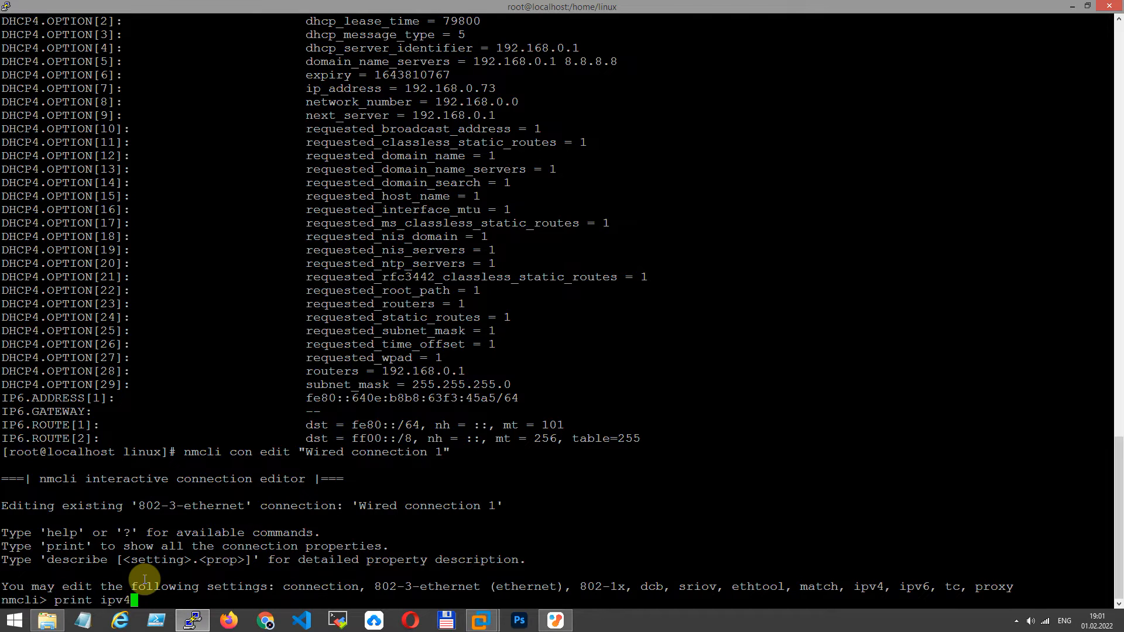
text(.addres)
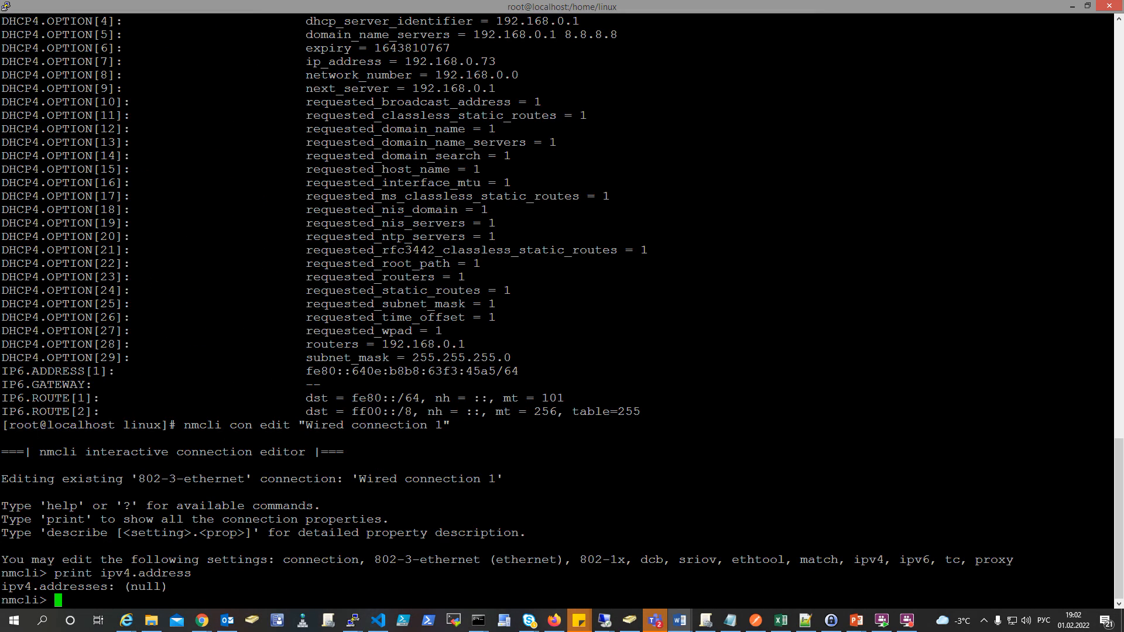
Step: Set ipv4.address to 192.168.0.73/24, accepting the switch to manual IPv4 method
text(s)
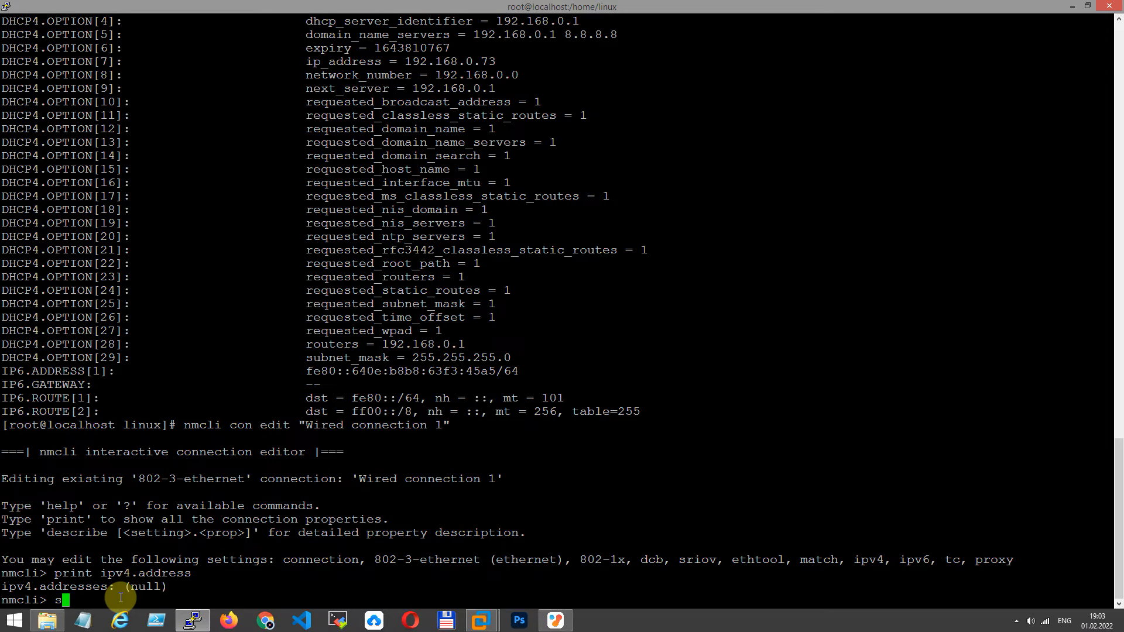
text(et)
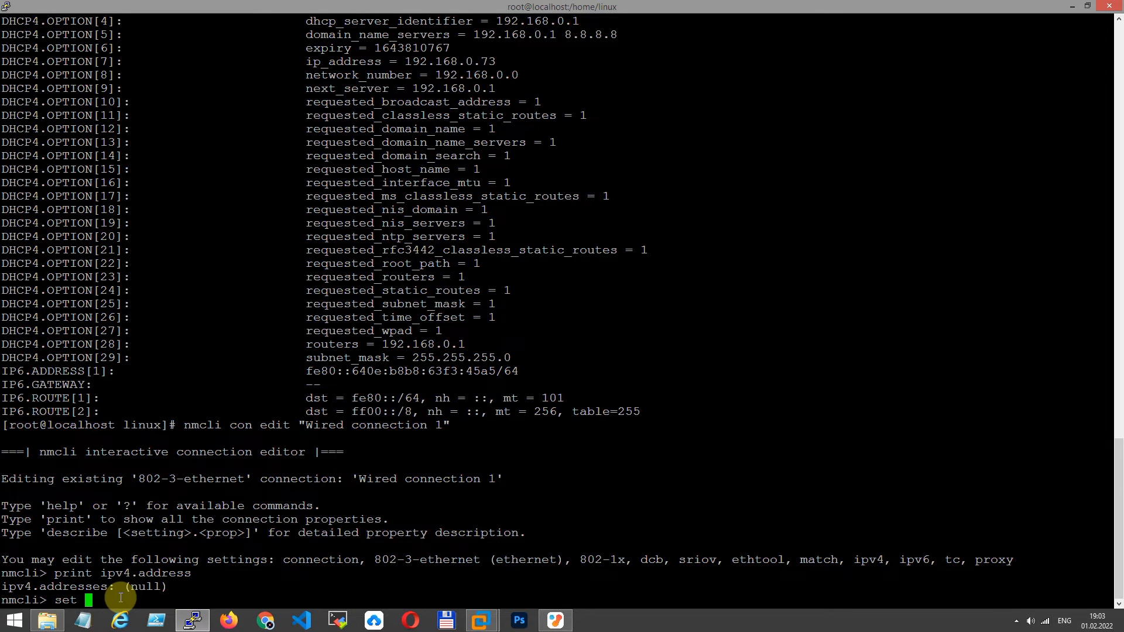
text(ip)
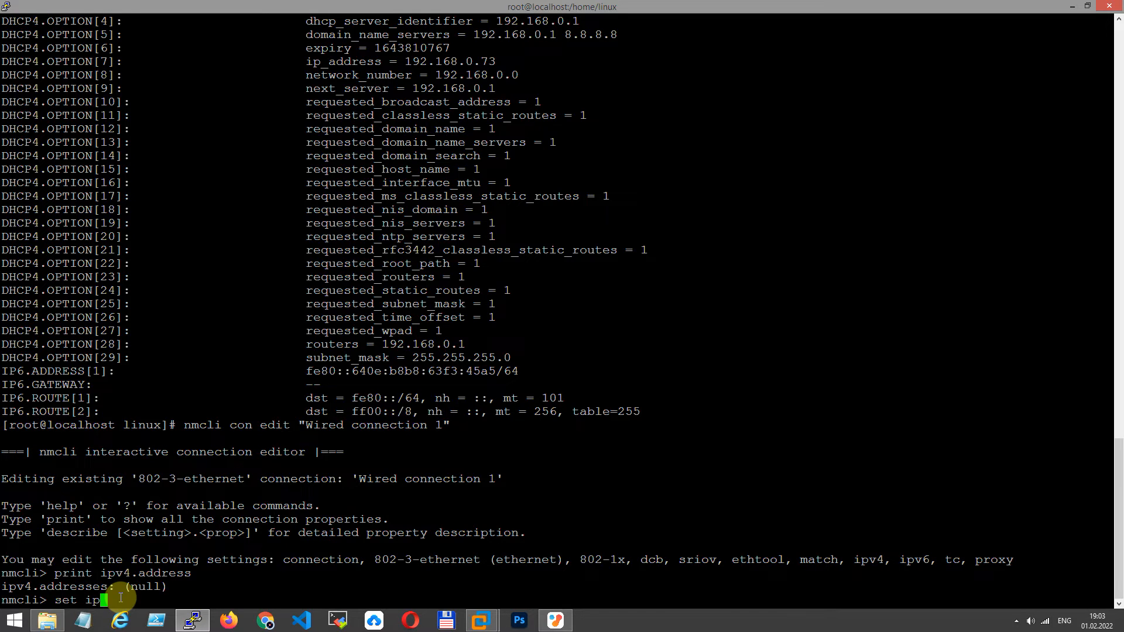
text(v4.a)
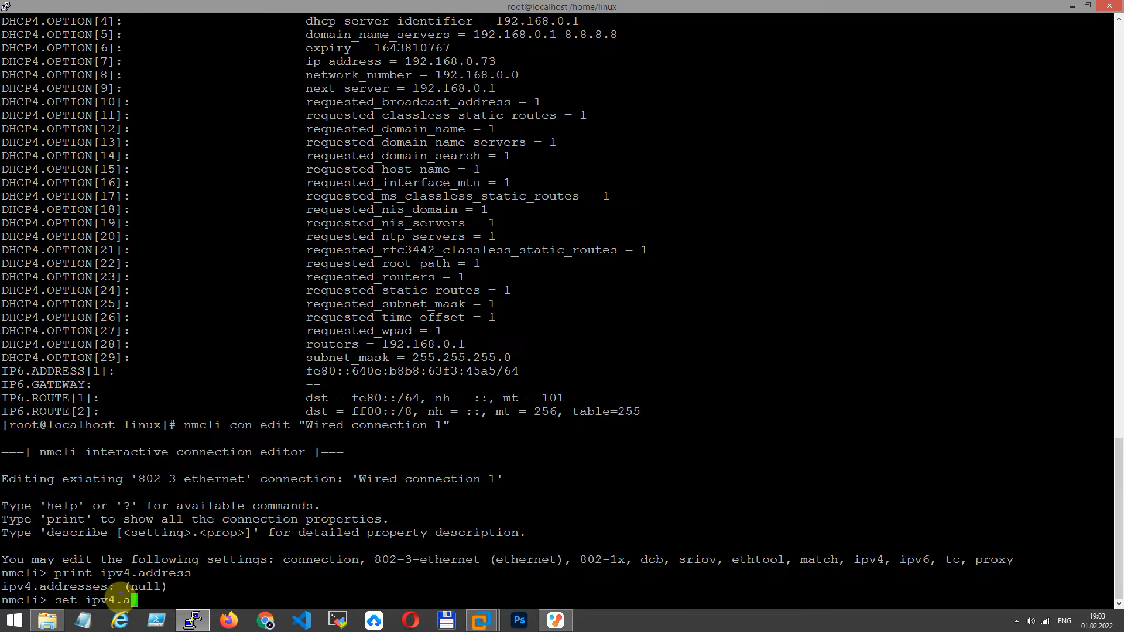
text(ddress)
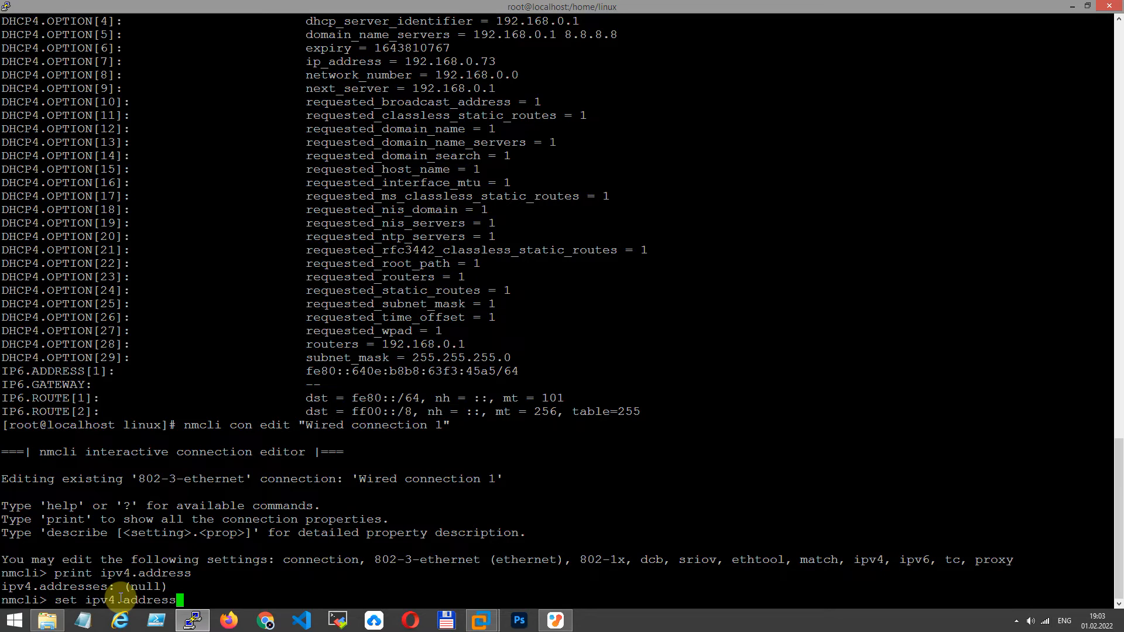
text(192.168)
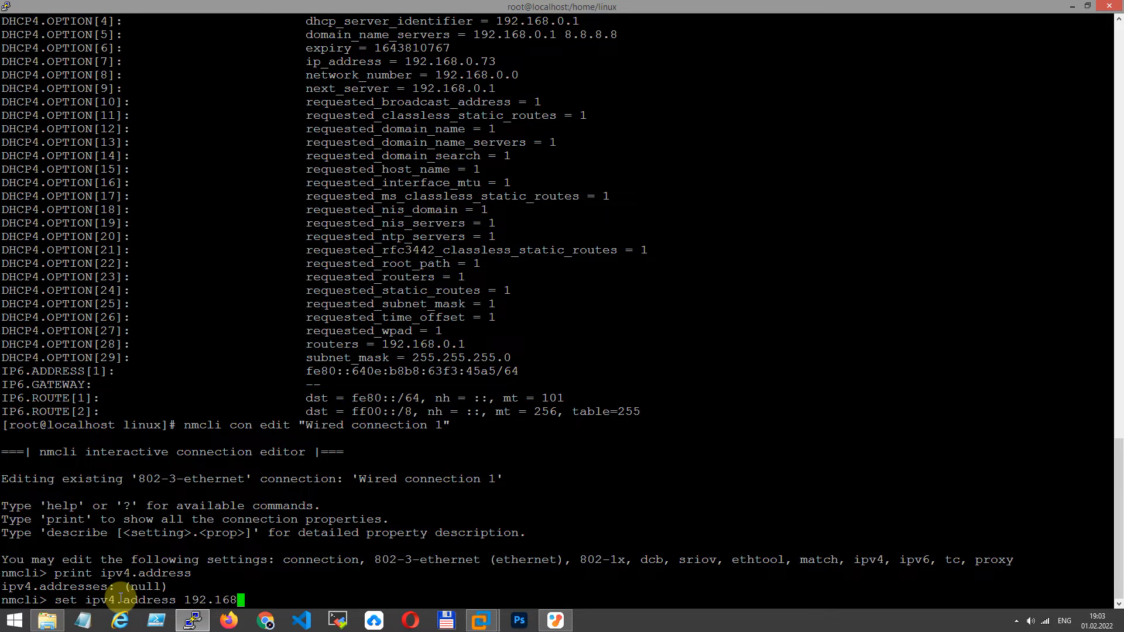
text(.0.)
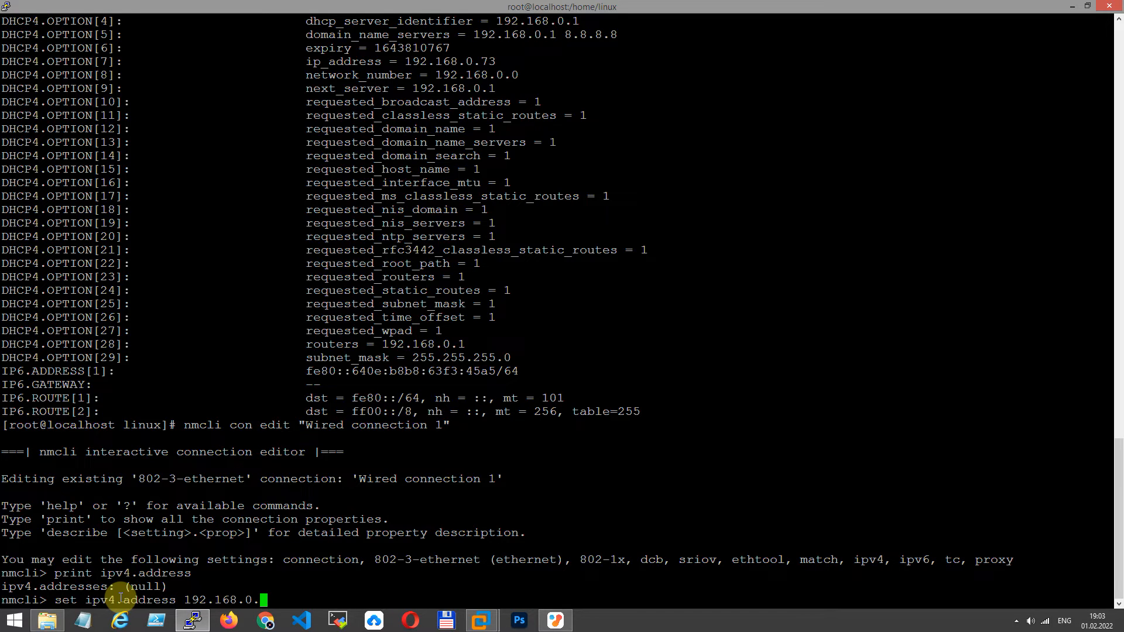
text(73)
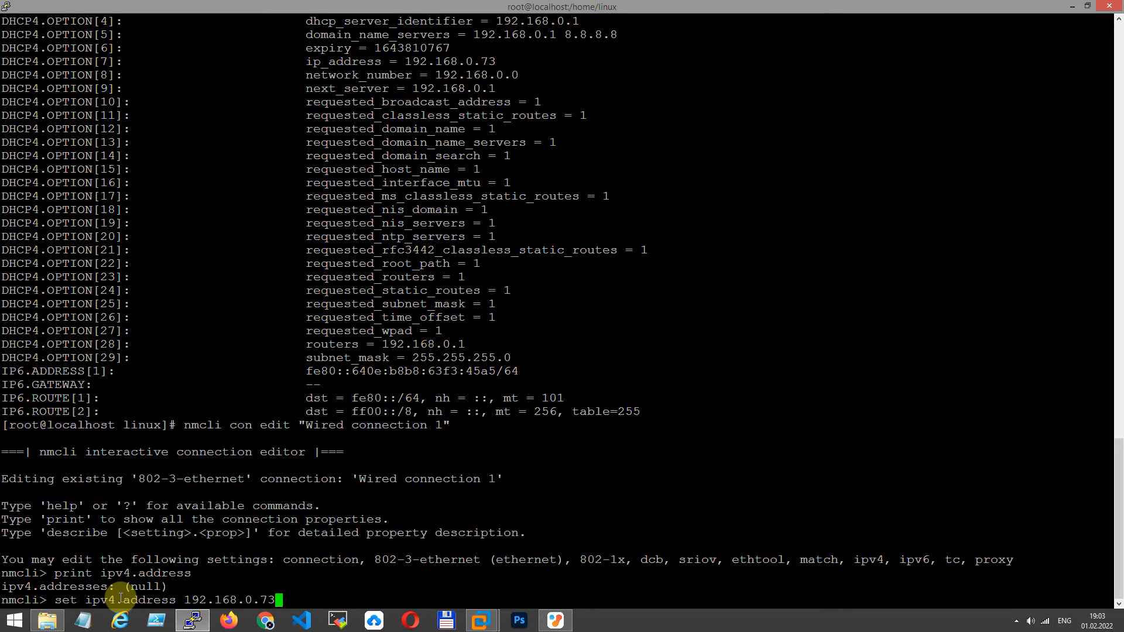
text(/24)
text(y)
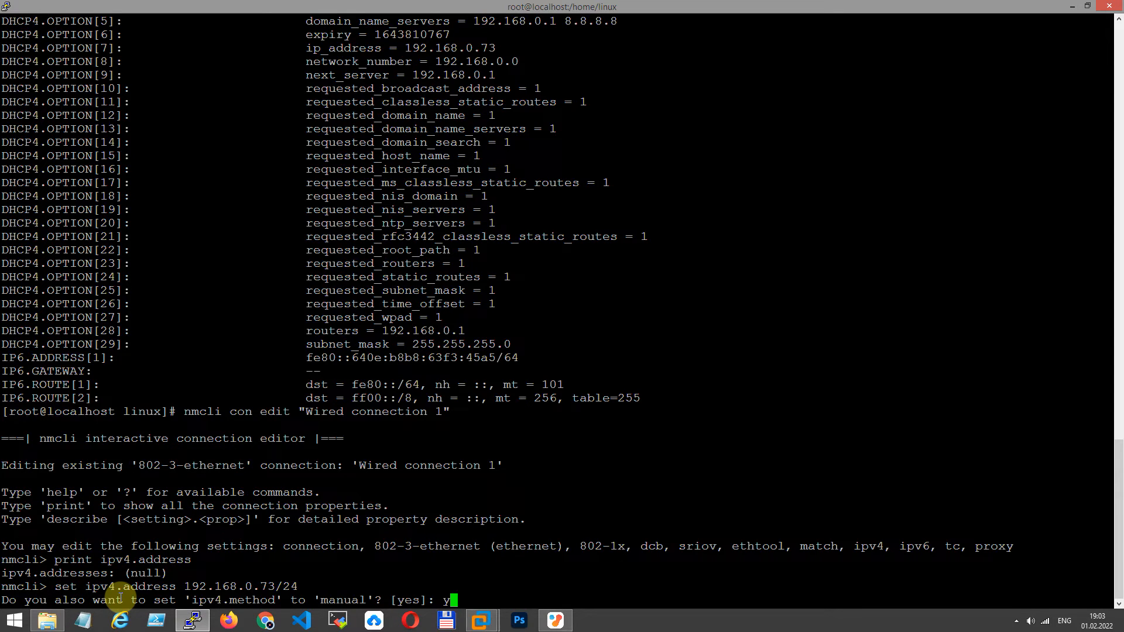
key(Return)
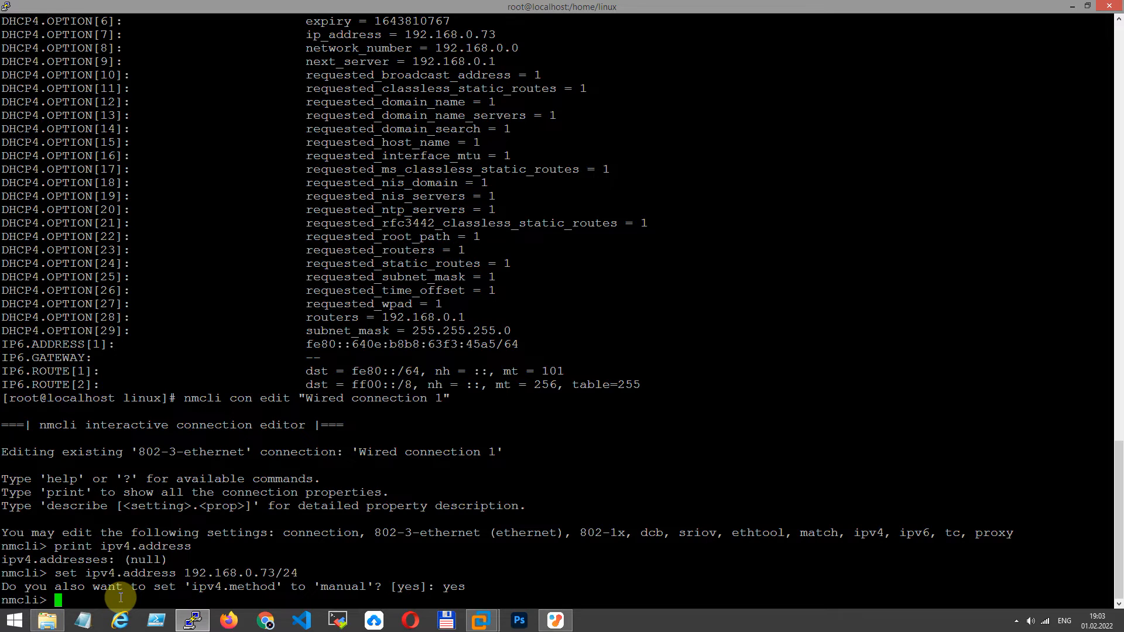
Step: Verify and save the connection, print ipv4.address to confirm, and quit to the shell
text(verify)
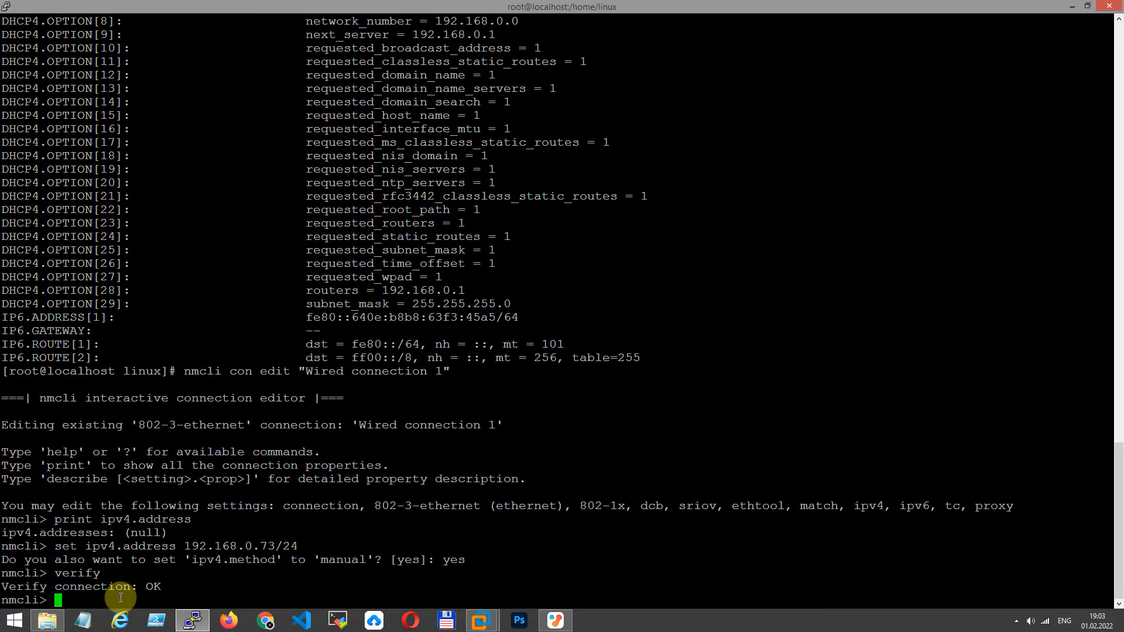
text(save)
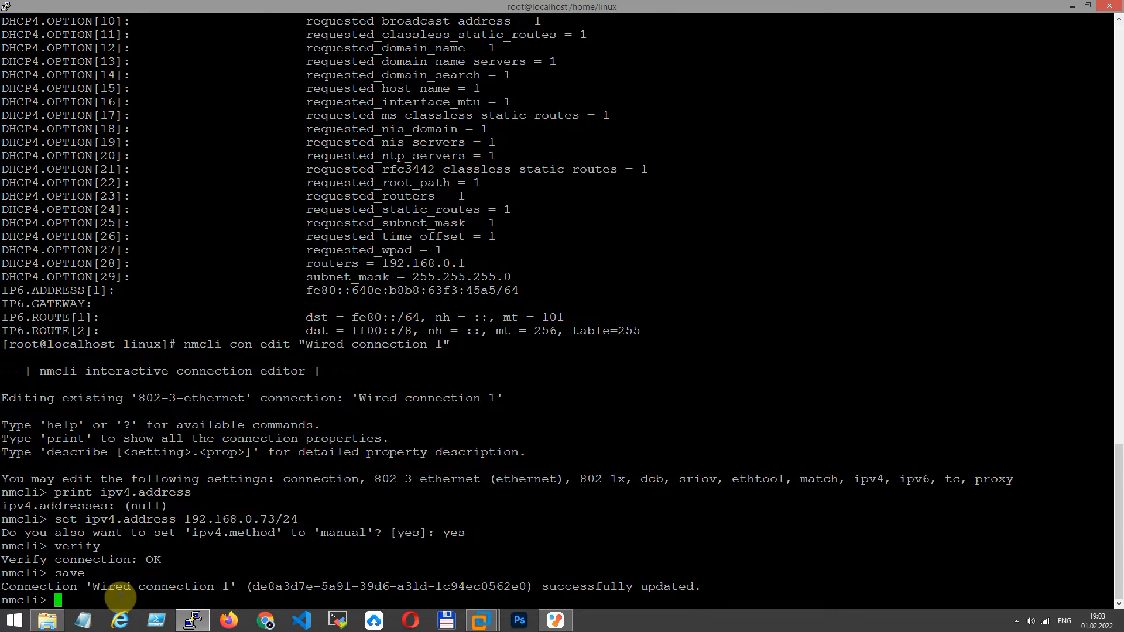
text(print)
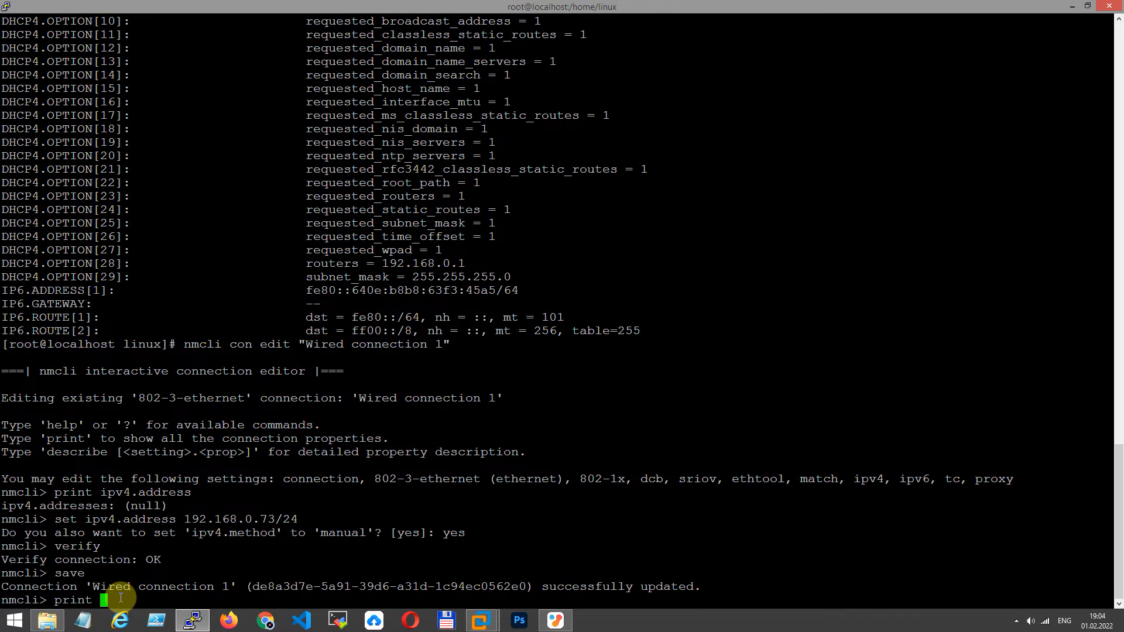
text(ipv)
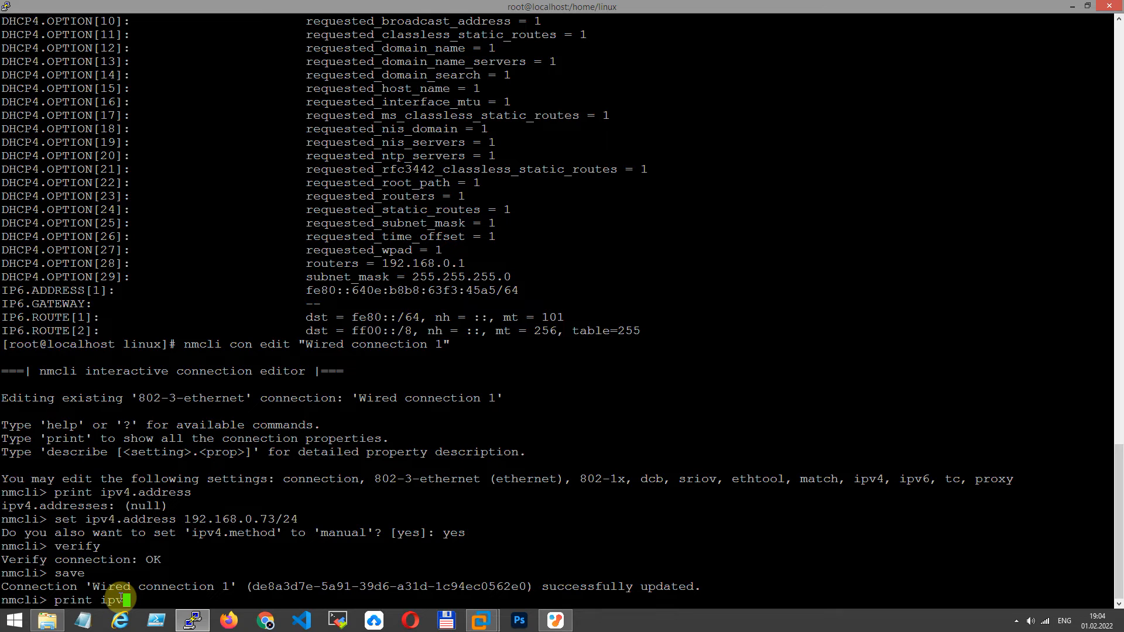
text(4.address)
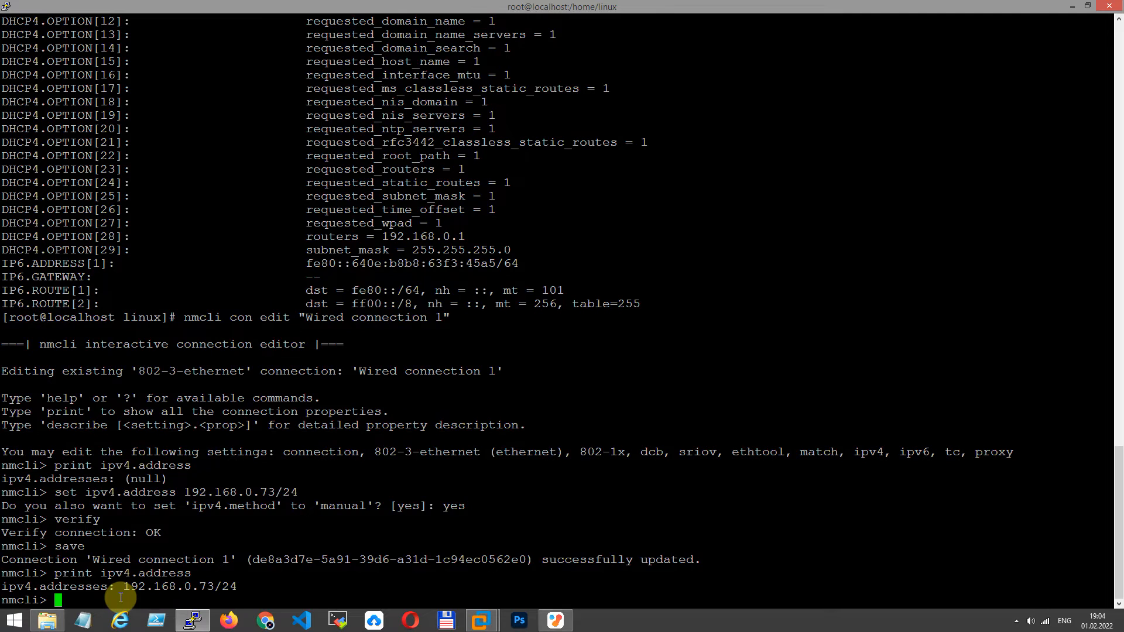
text(quit)
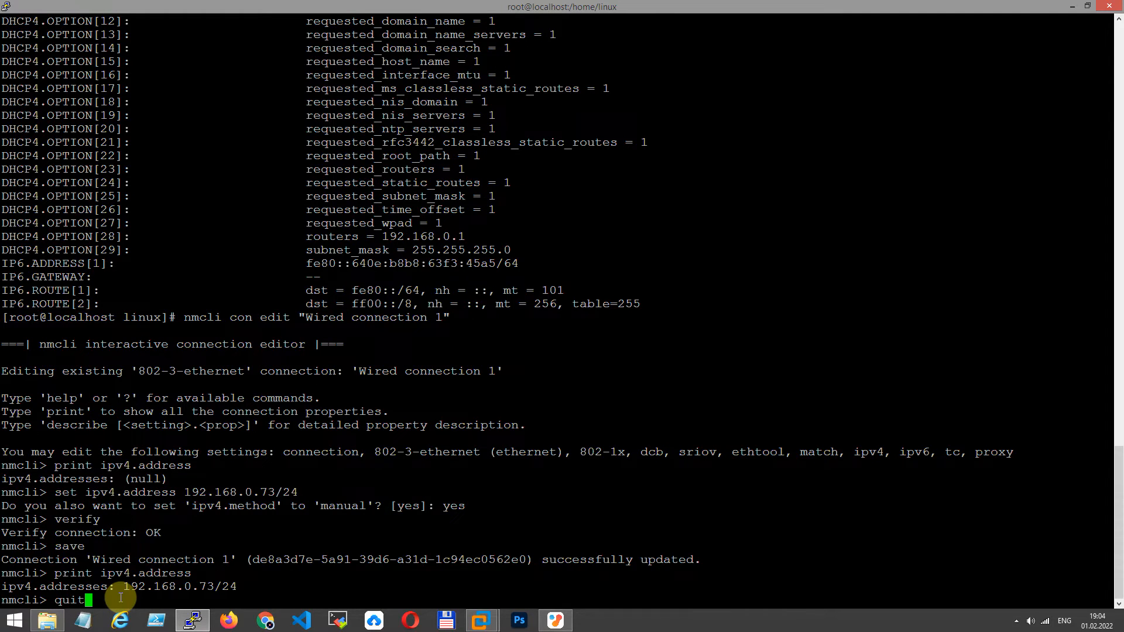
key(Return)
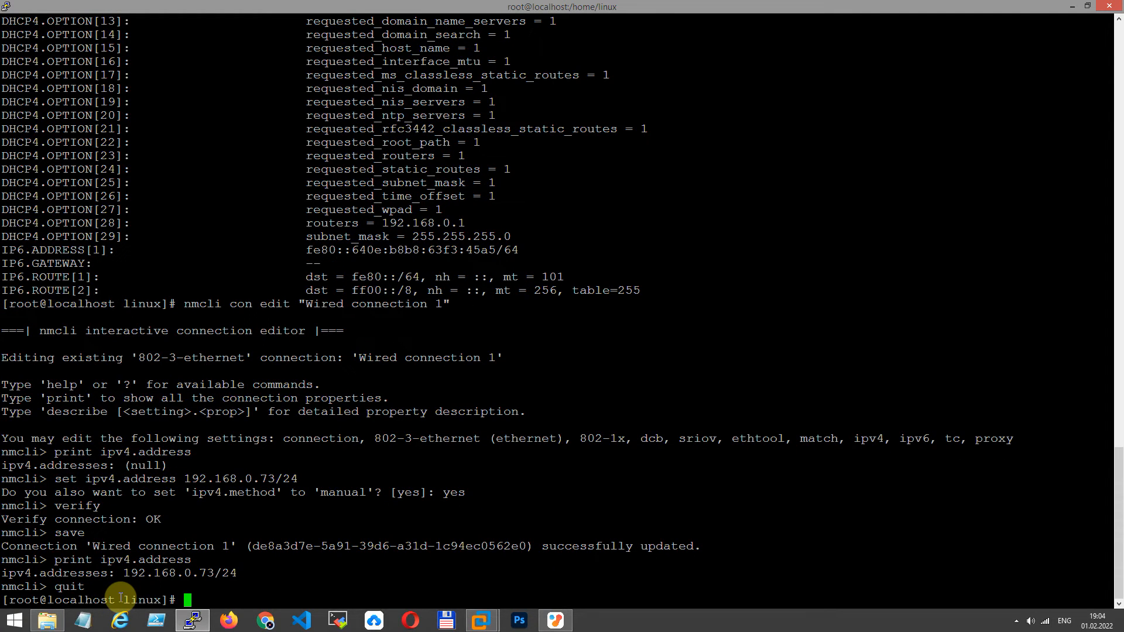
Step: Run ip a showing ens37 at 192.168.0.73/24, then reopen nmcli edit on "Wired connection 1"
text(ip a)
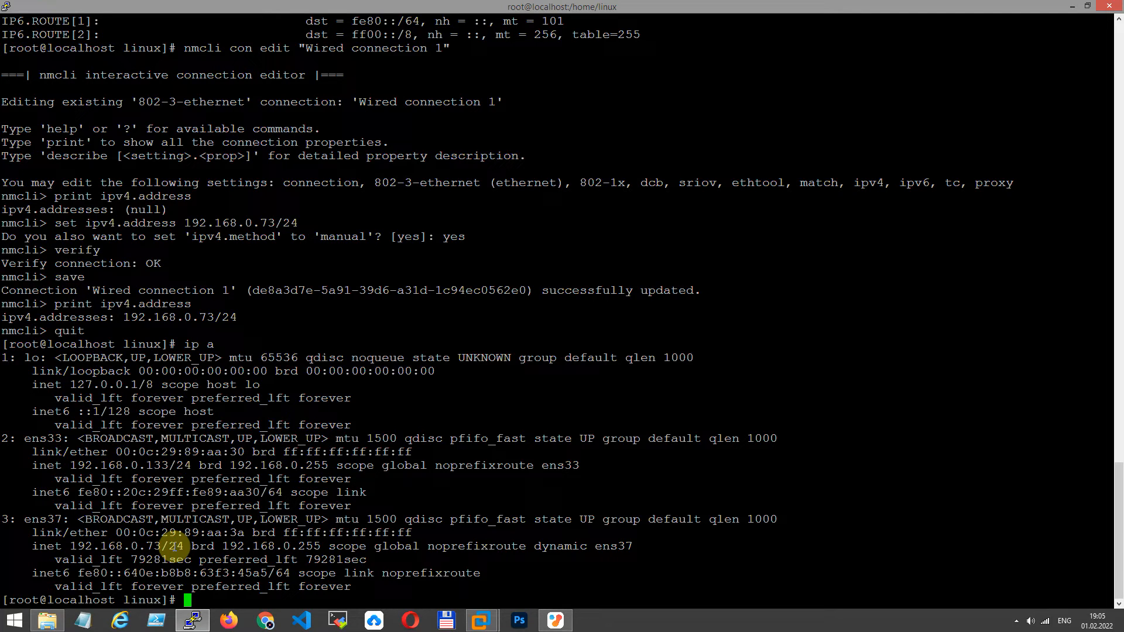
text(nmcli edit ")
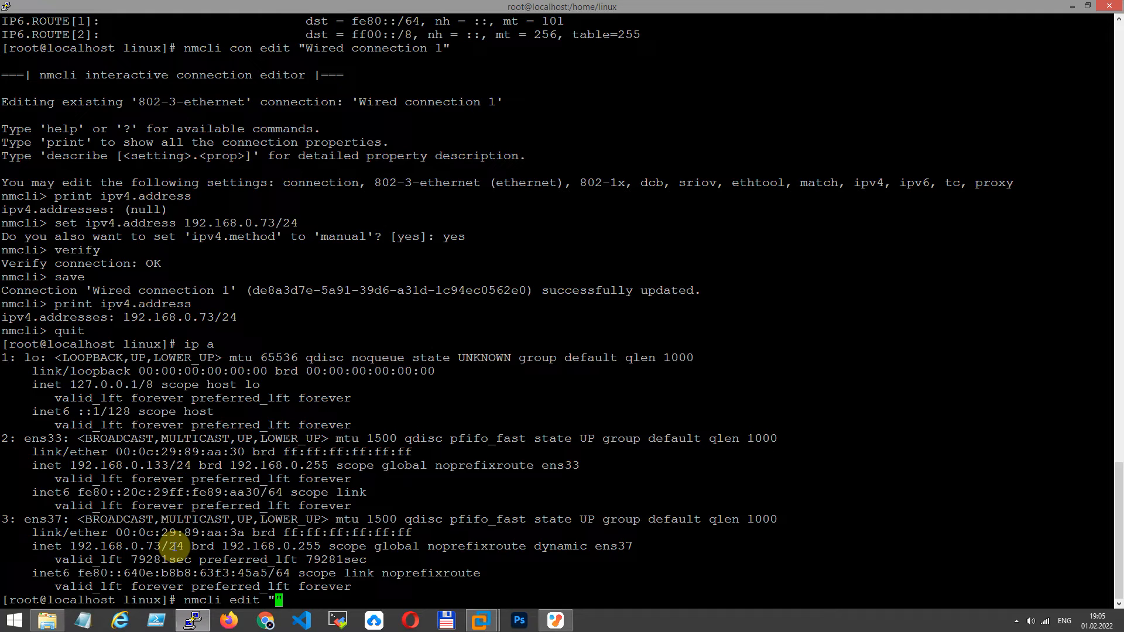
text(Wired)
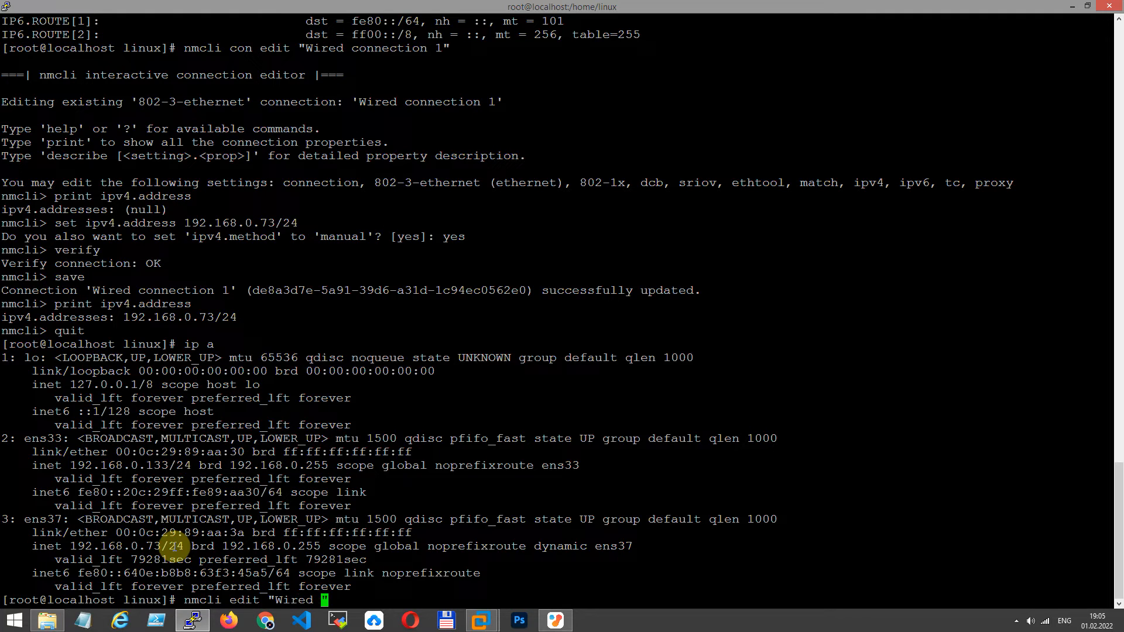
text(connection 1)
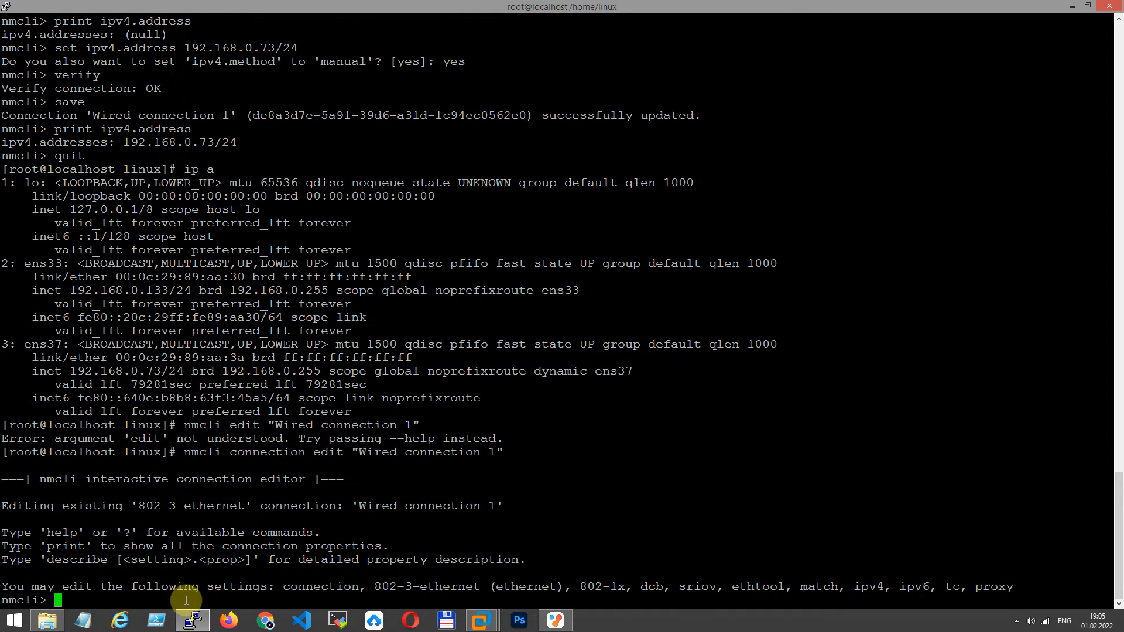
Step: Print ipv4.gateway (null), set it to 192.168.0.1, and print it again to confirm
text(print)
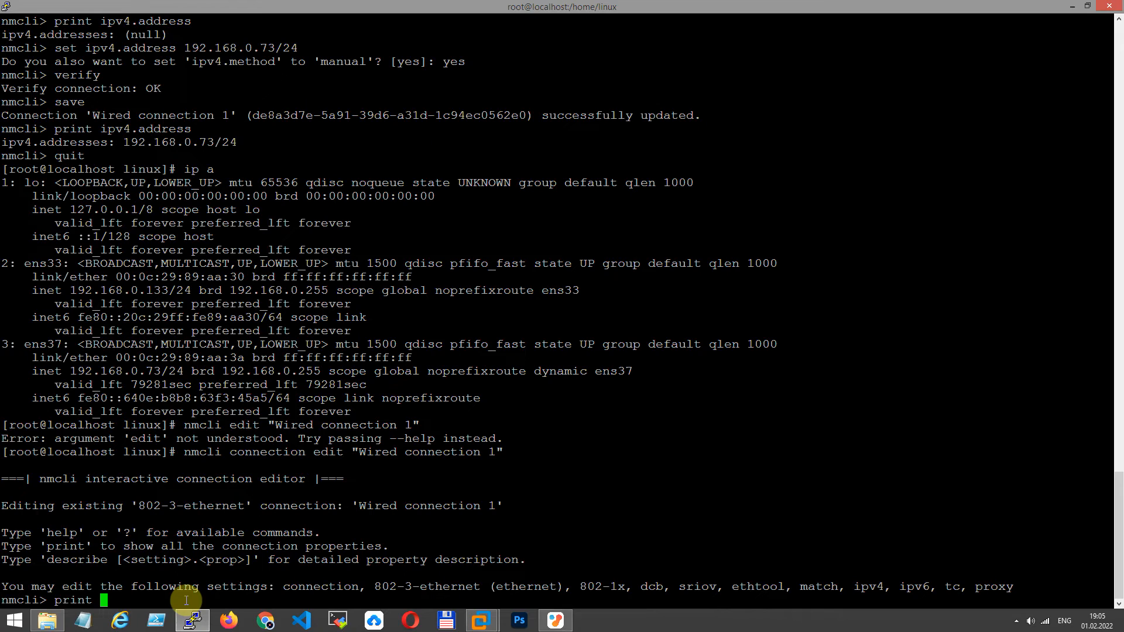
text(ip)
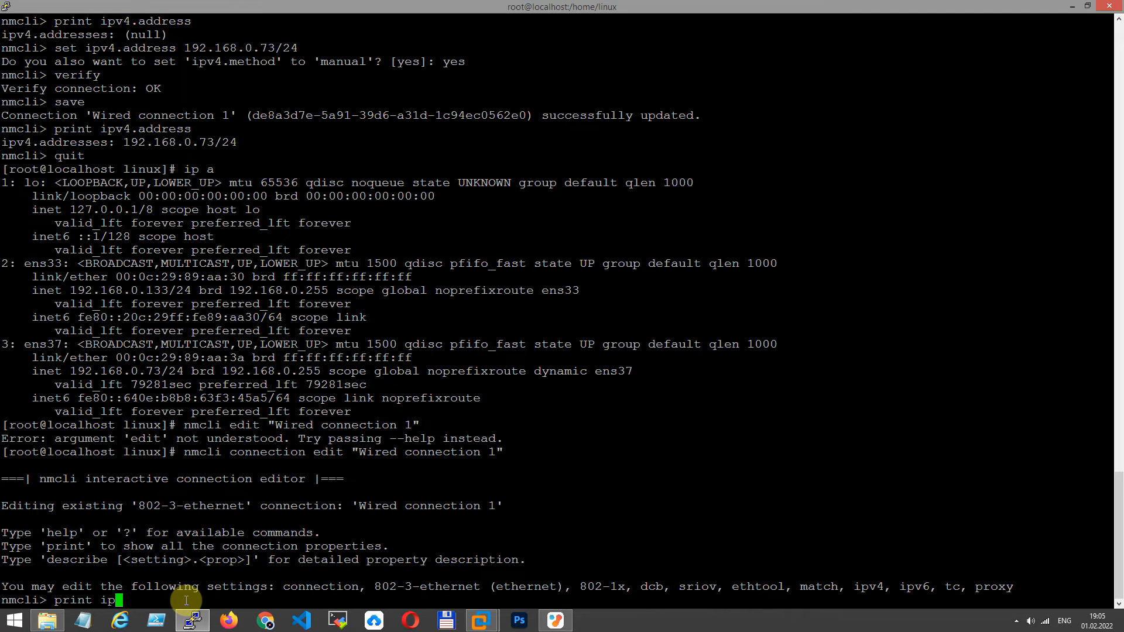
text(4)
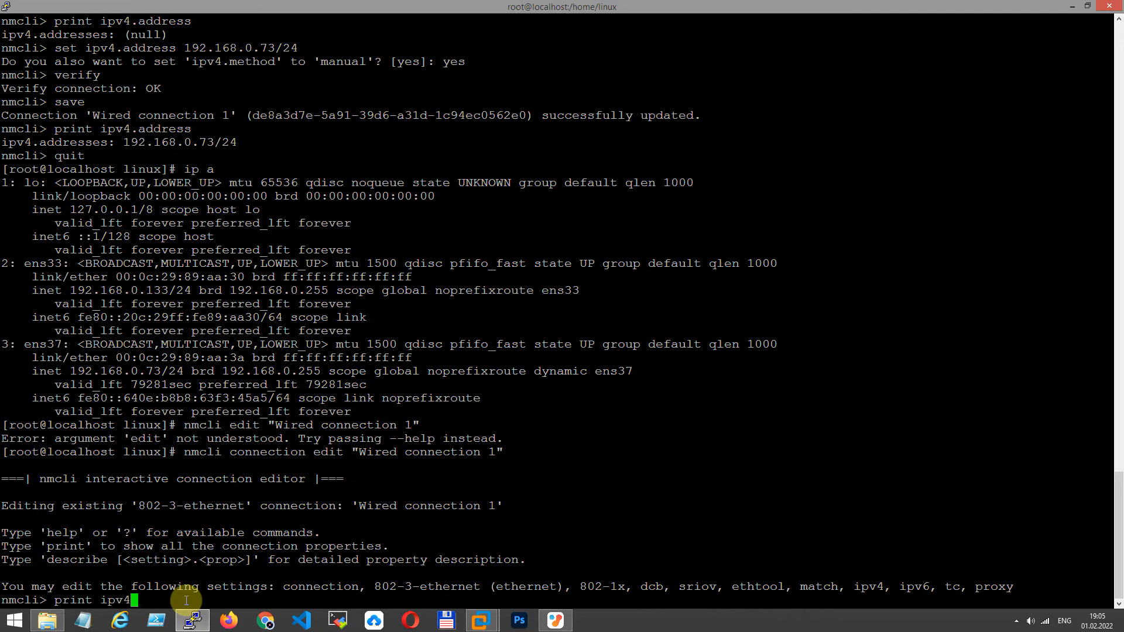
text(.)
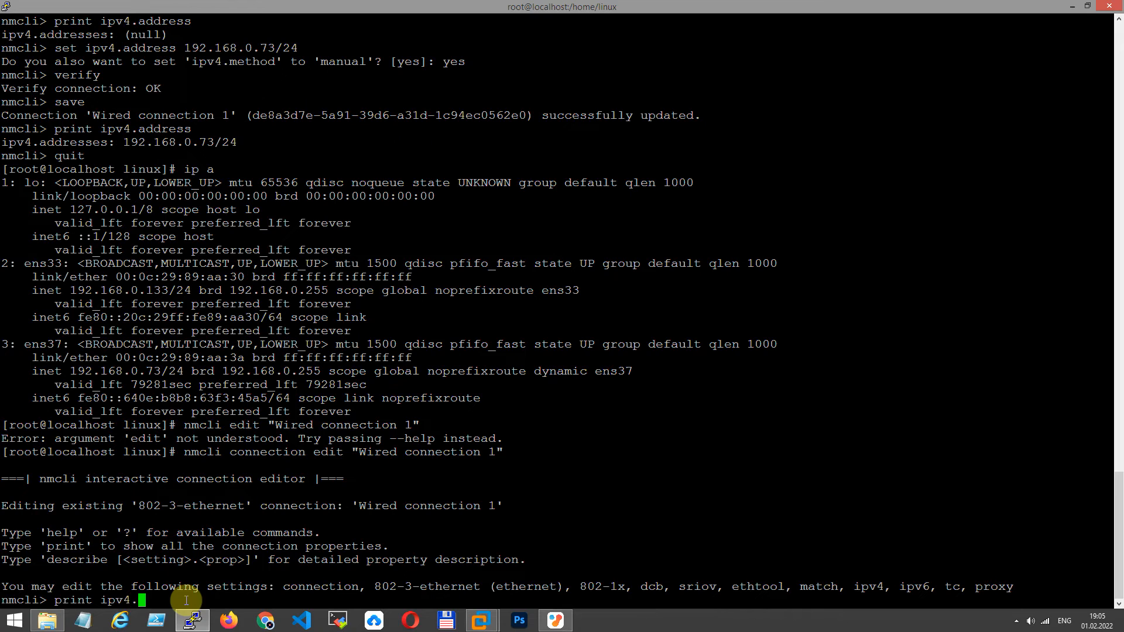
text(gateway)
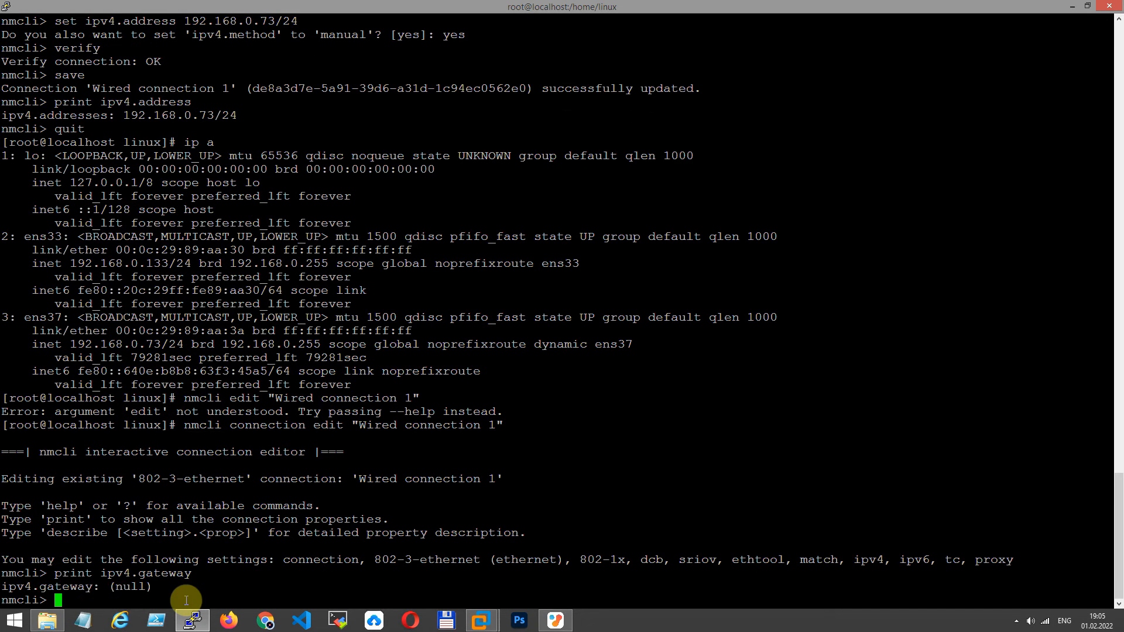
text(print ipv4.gateway)
text(set ipv4.gateway)
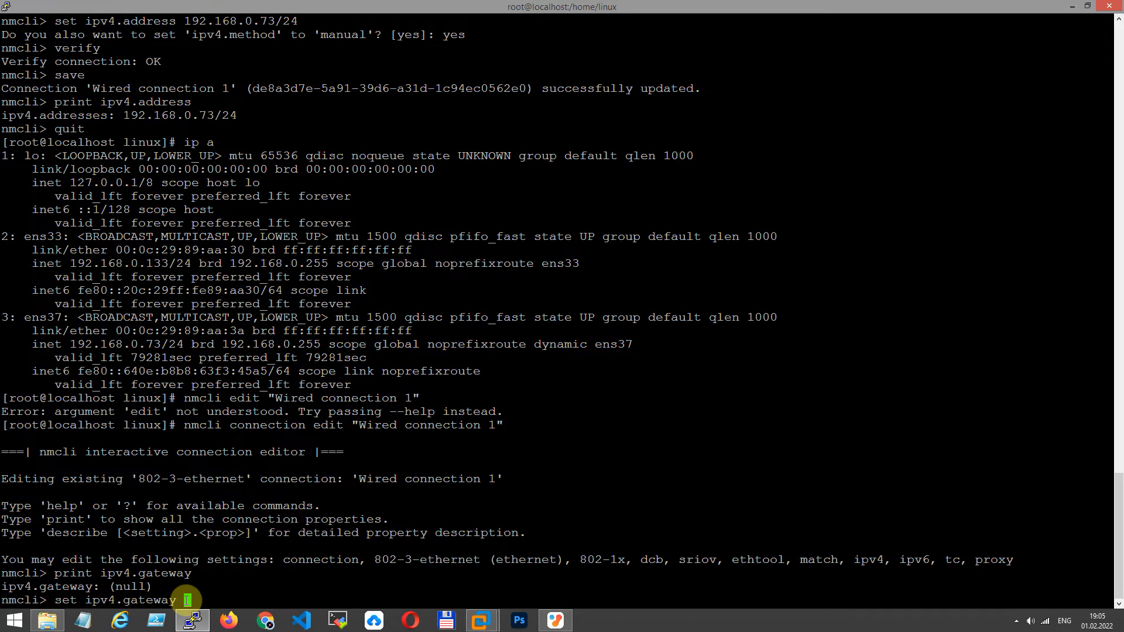
text(192.168)
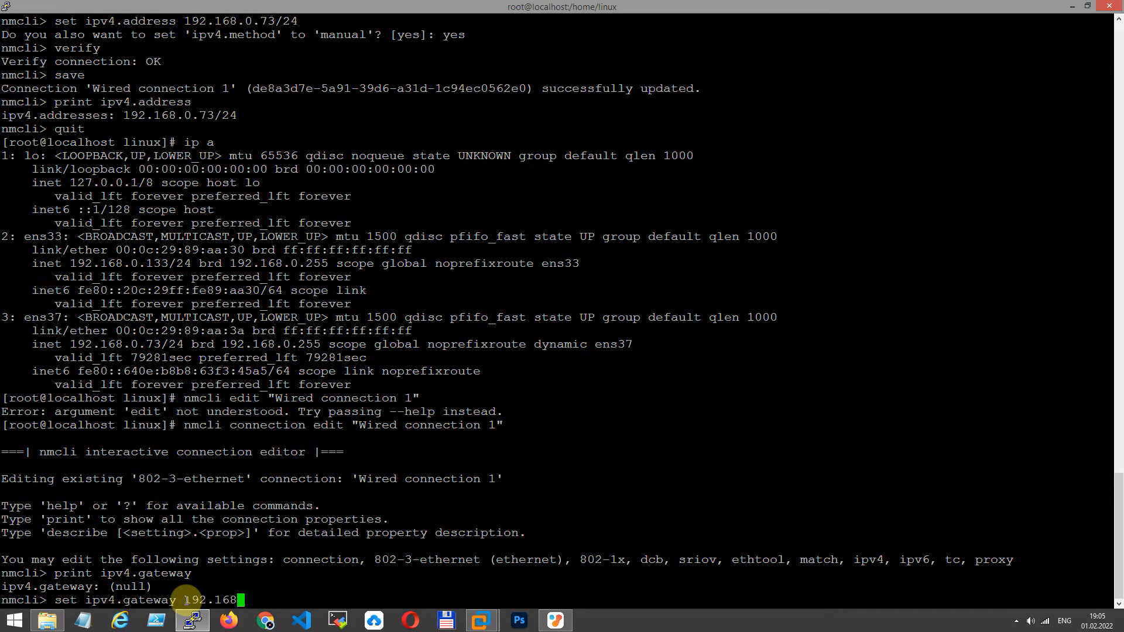
text(.1)
text(print ipv4.gateway)
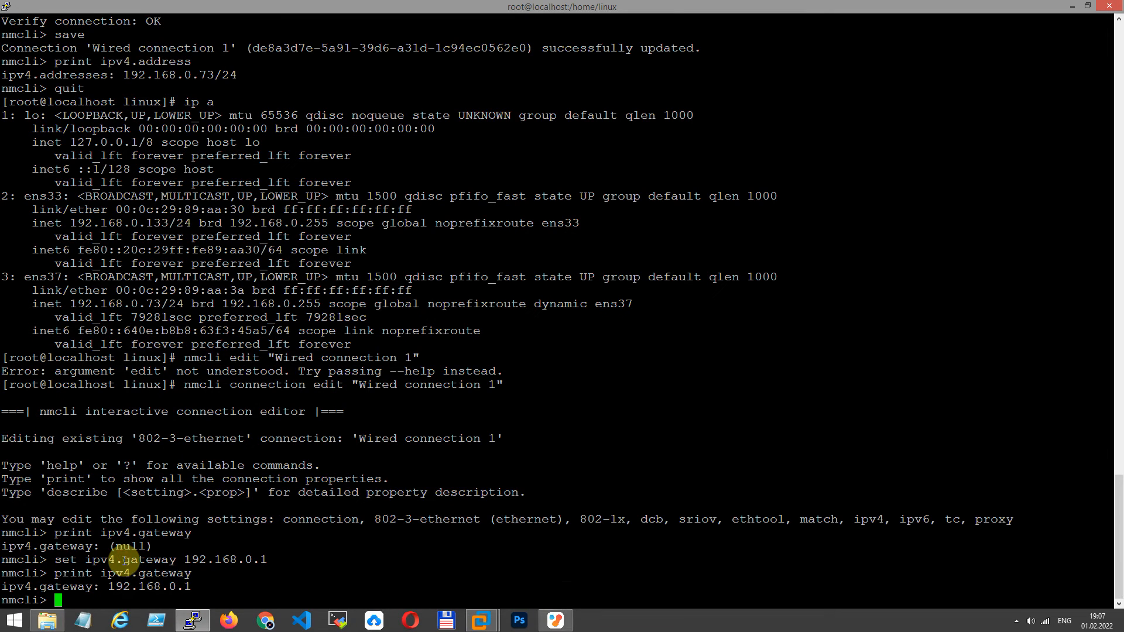
Step: Print ipv4.dns (empty), set it to 192.168.0.1, and print it again to confirm
text(put)
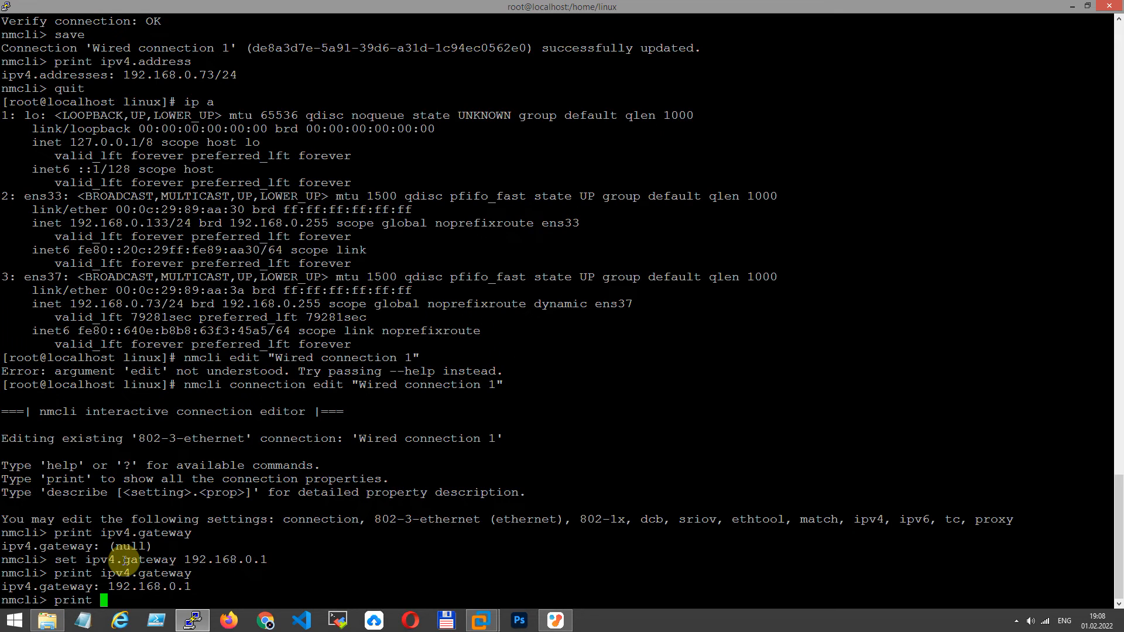
text(ipv4.)
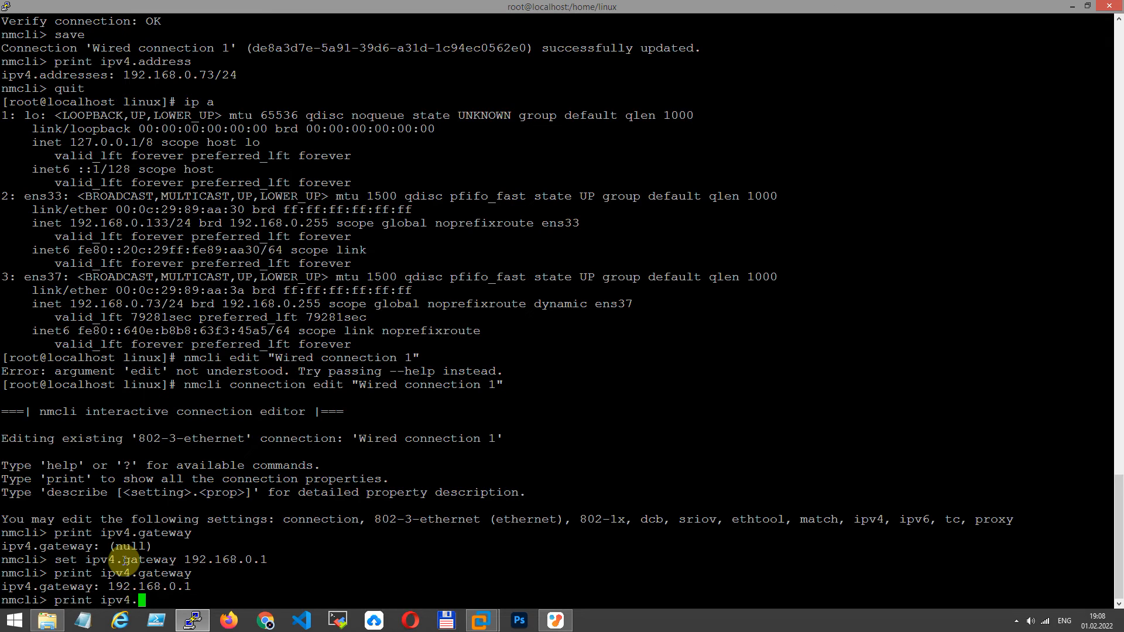
text(dns)
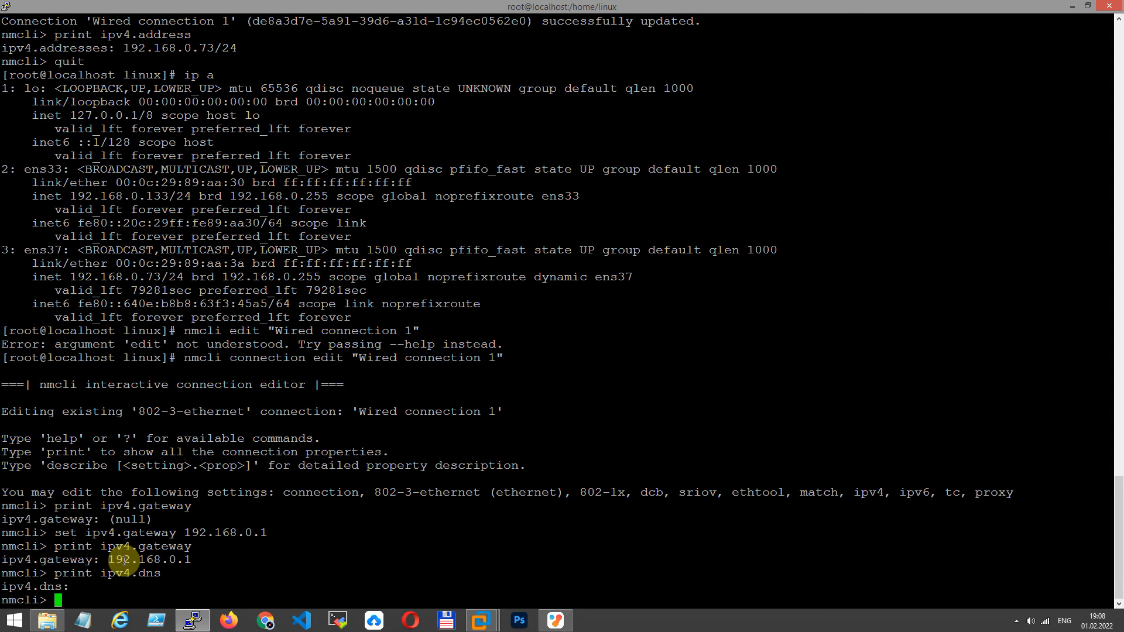
text(set)
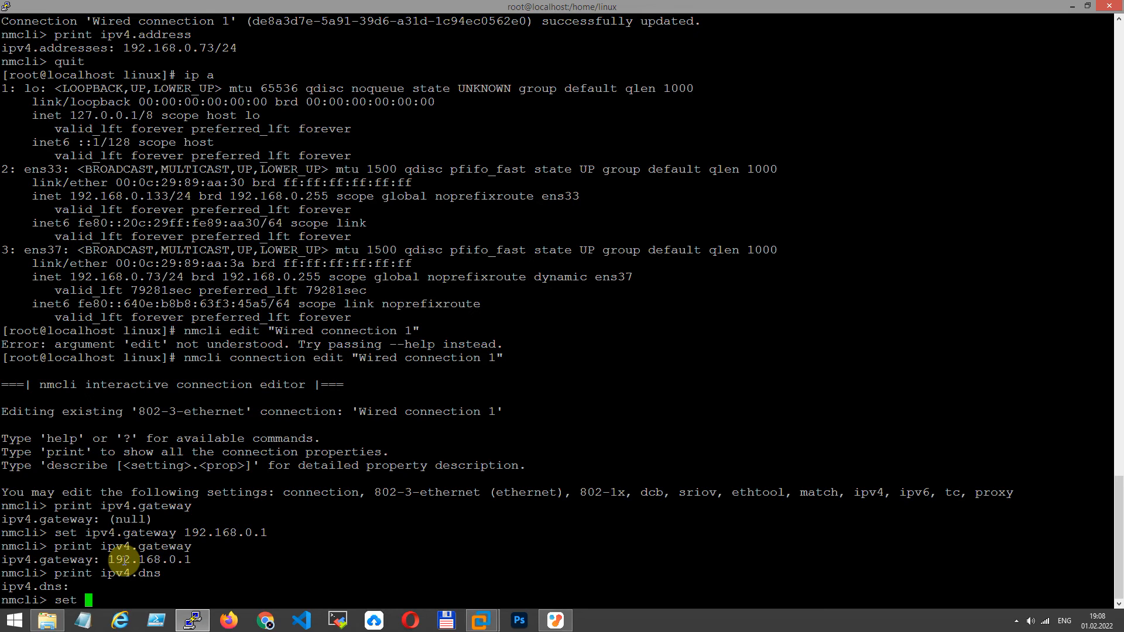
text(ipv4.dns)
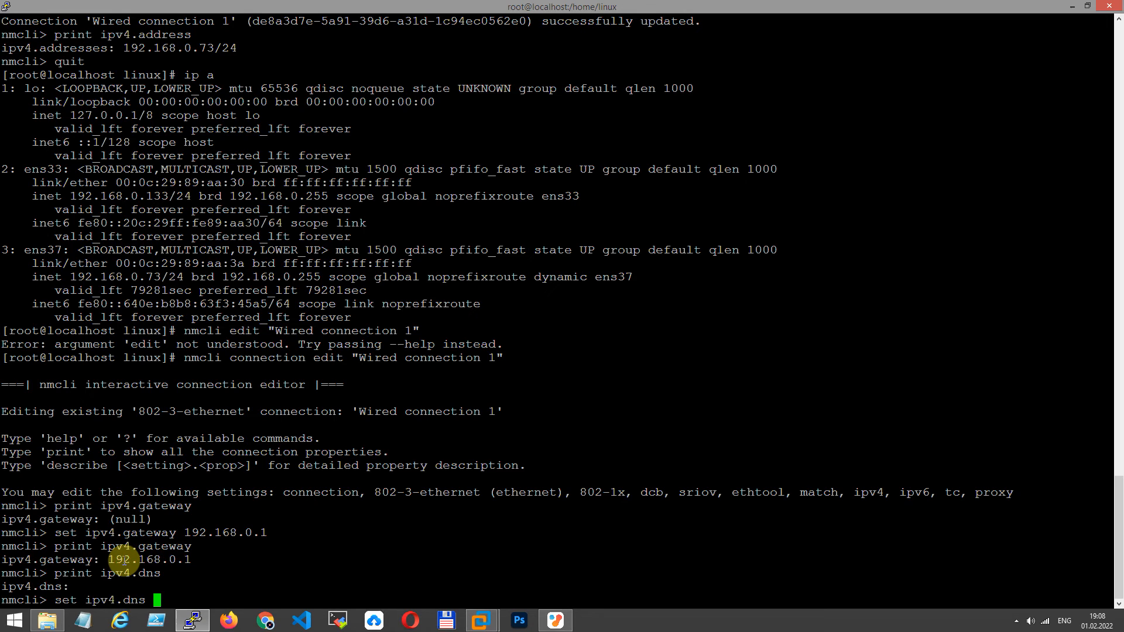
text(192.168.0.1)
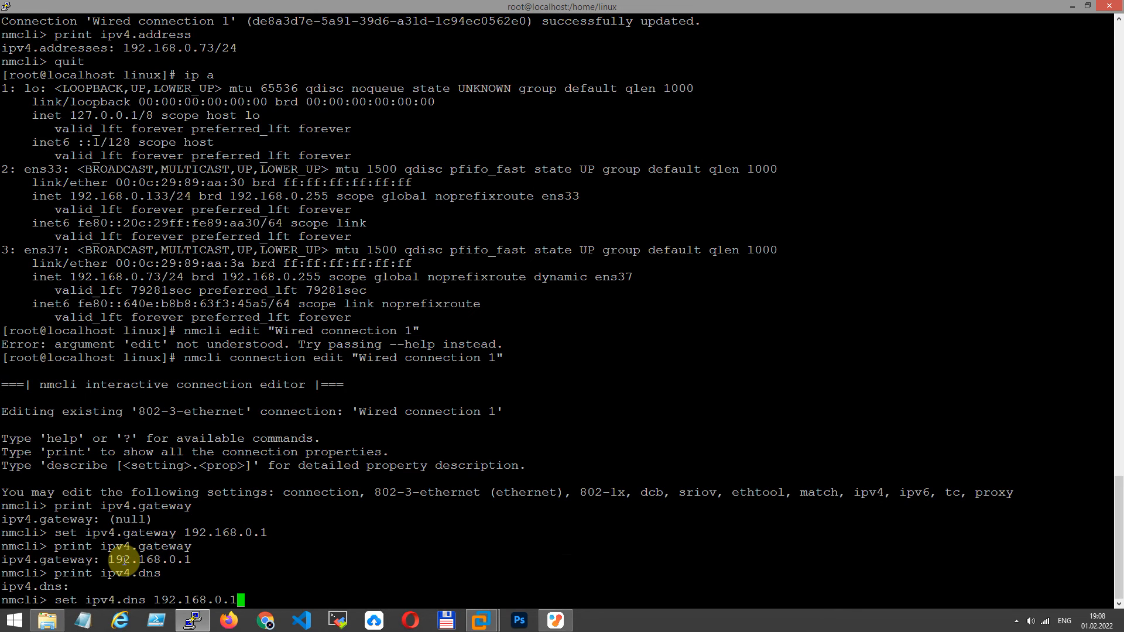
key(Return)
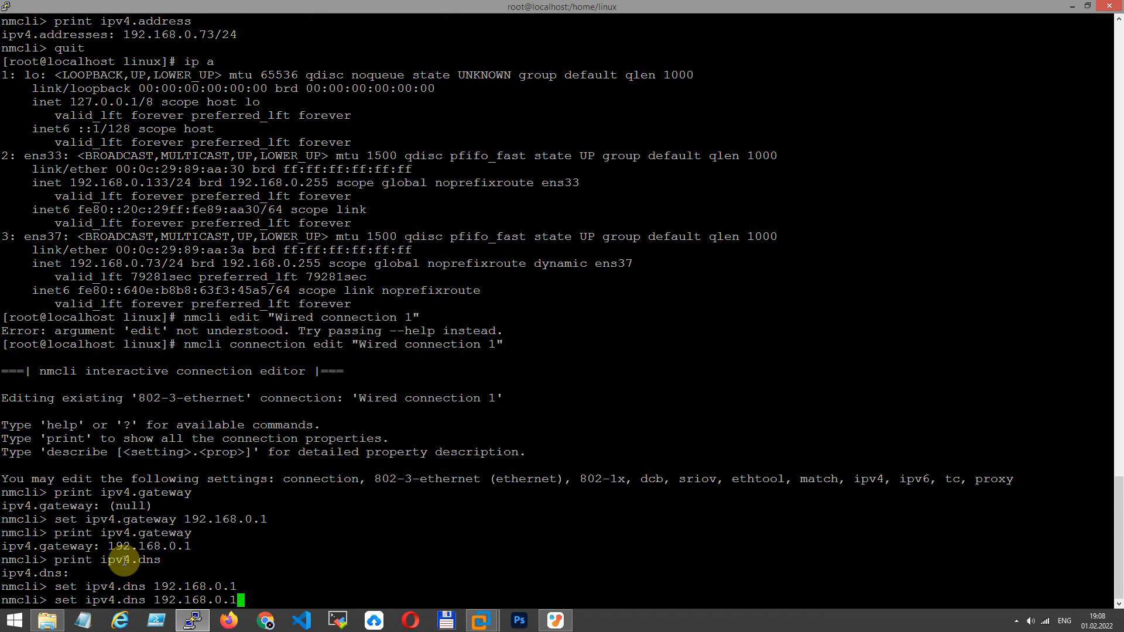
key(Return)
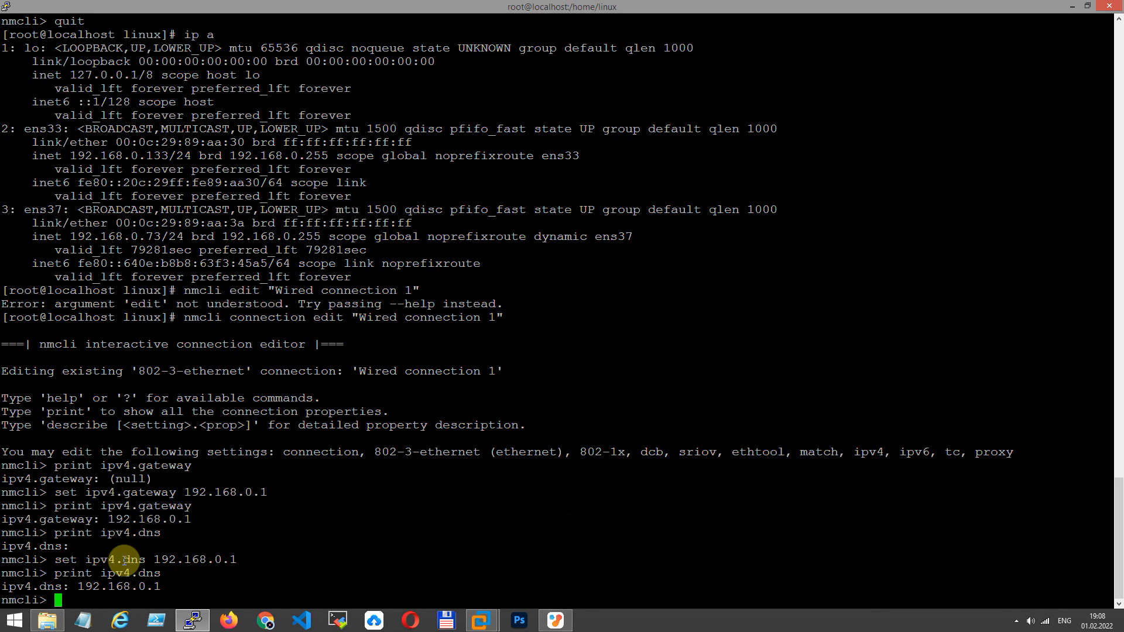
Step: Save and verify Wired connection 1, then quit the nmcli editor to the shell
text(save)
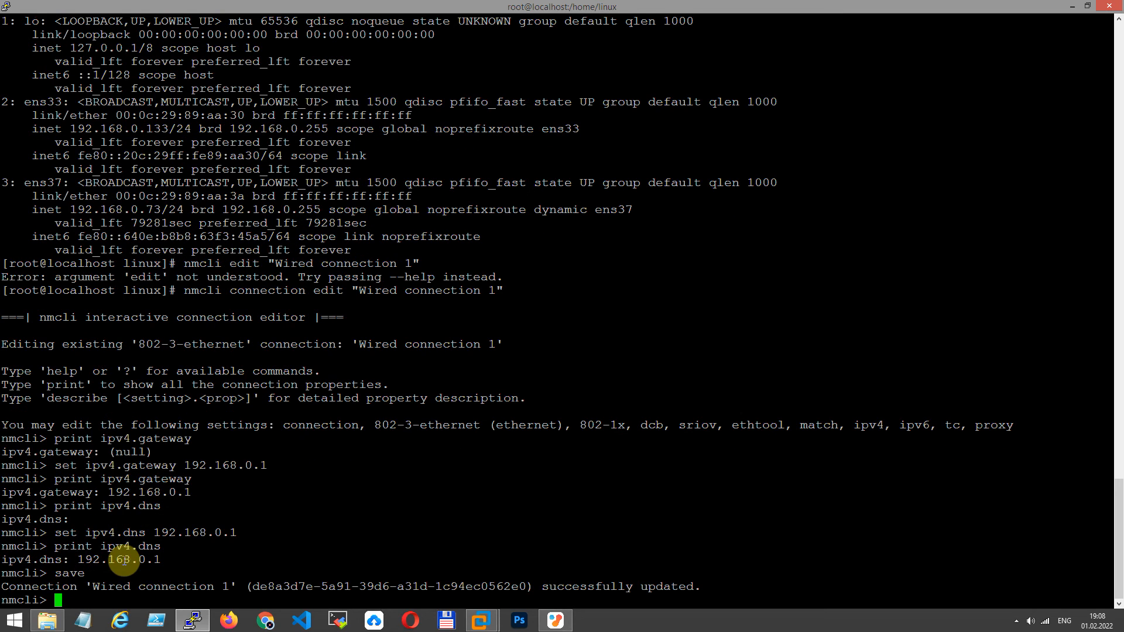
text(veri)
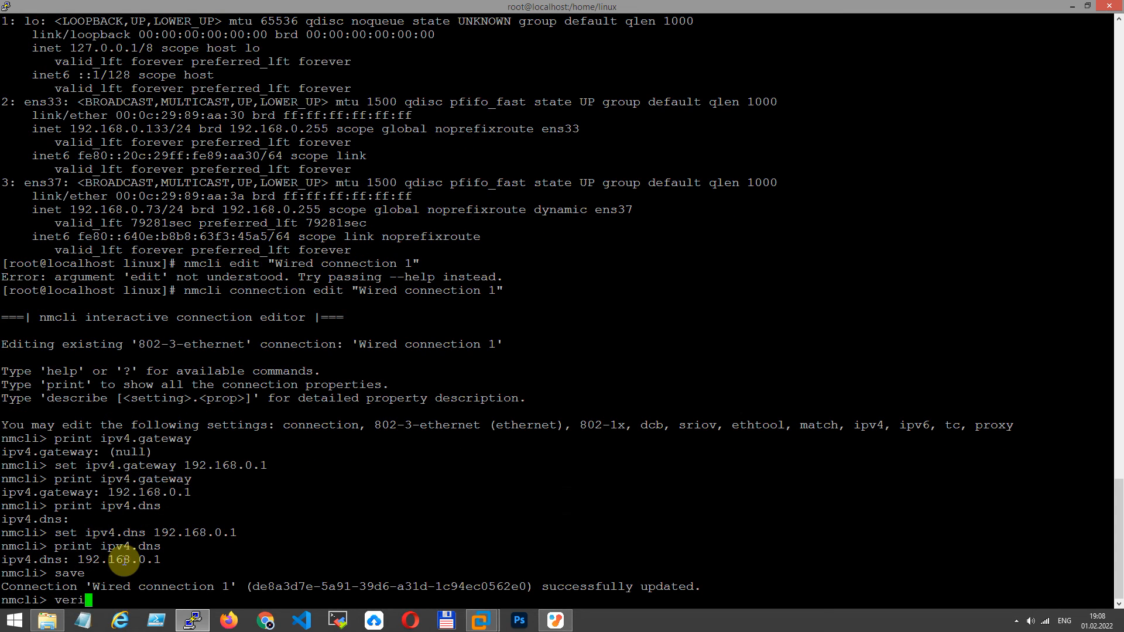
key(Return)
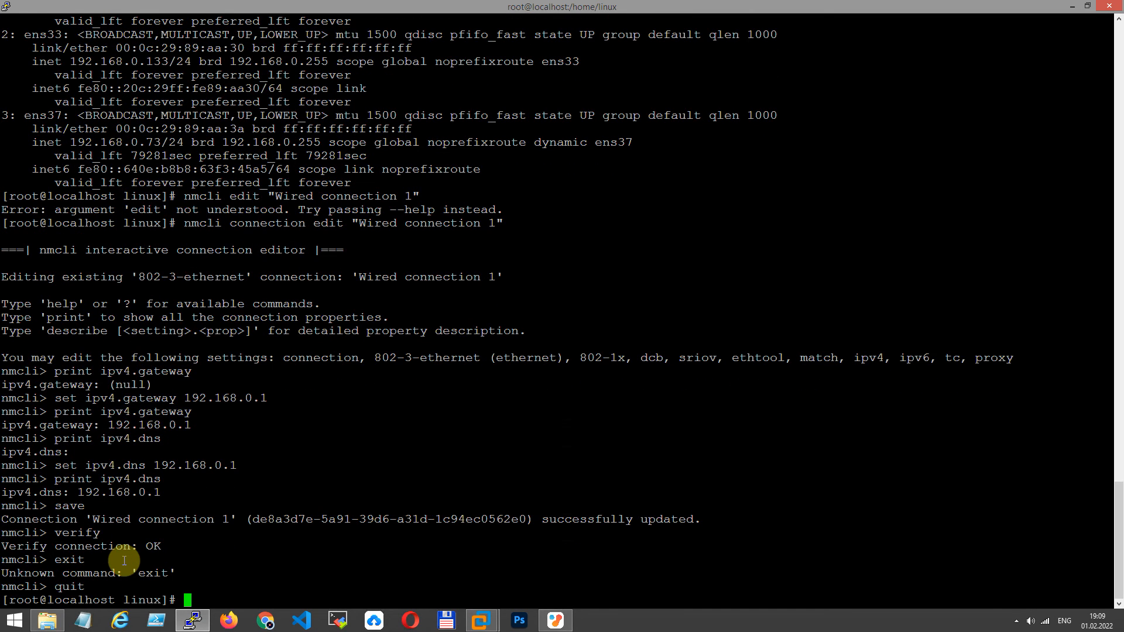
text(nmcli con sho)
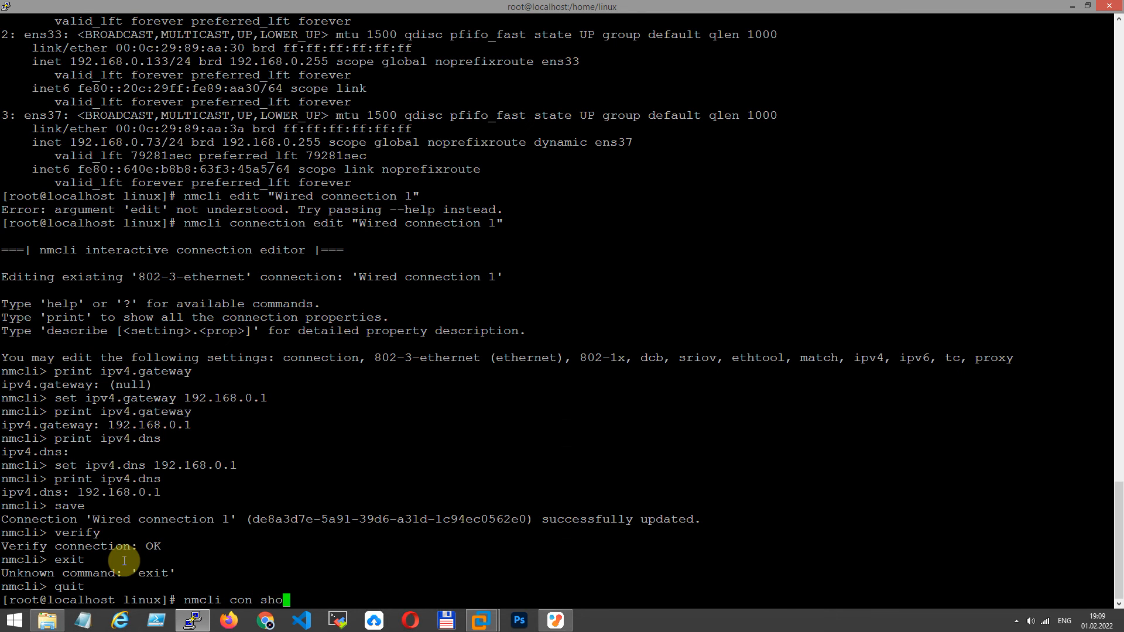
Step: Run nmcli con show "Wired connection 1" listing manual method, 192.168.0.73/24, gateway and DNS 192.168.0.1
text("Wired)
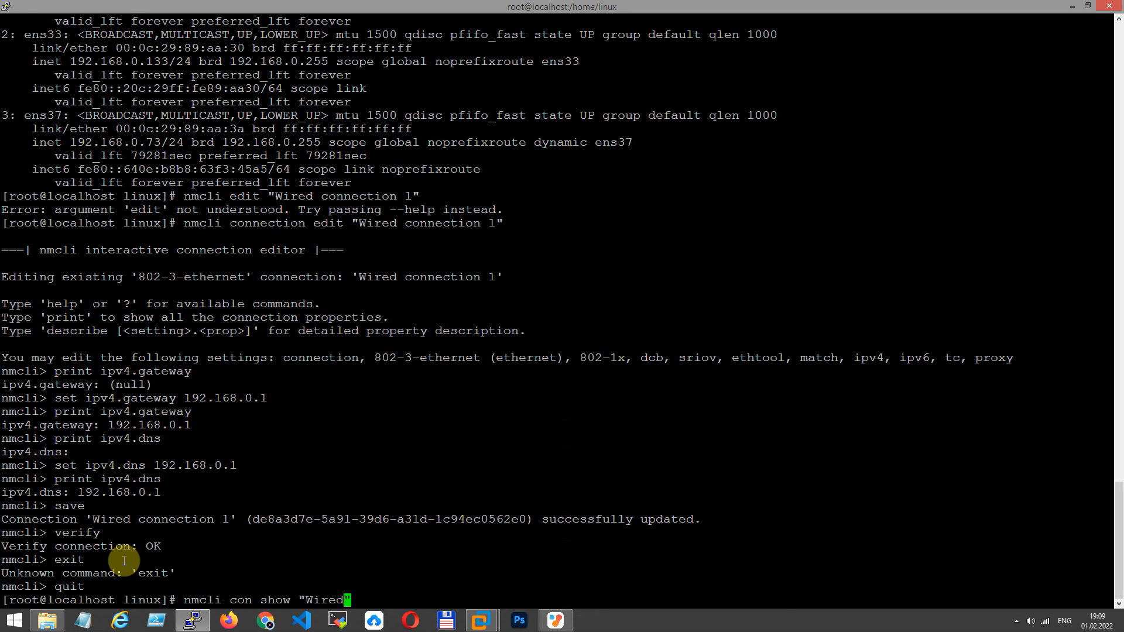
text(connecti)
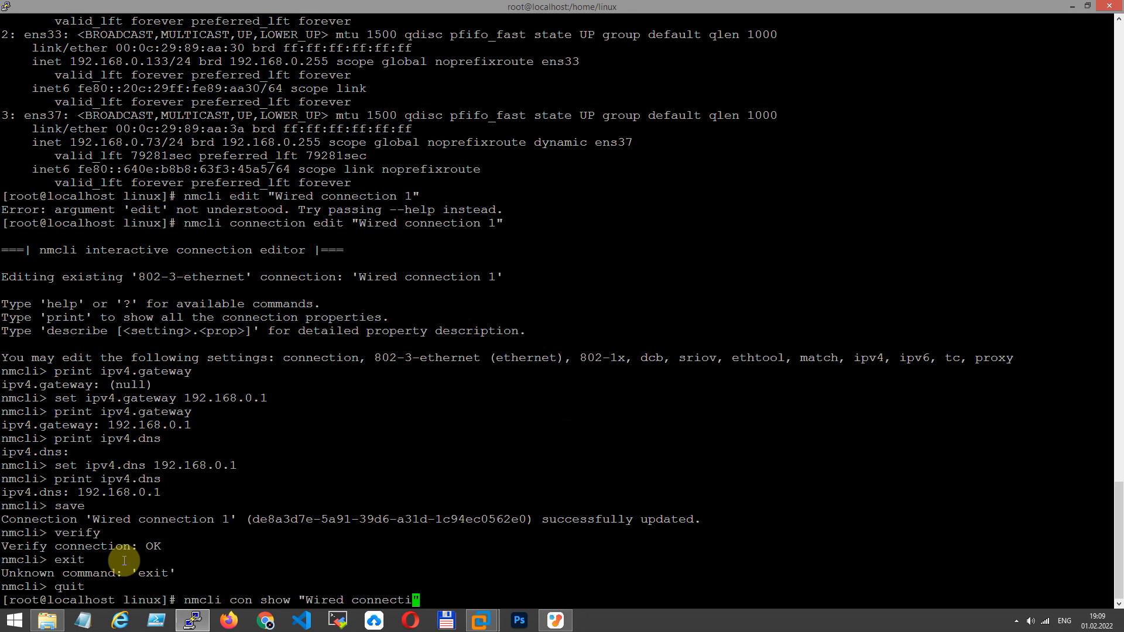
key(Return)
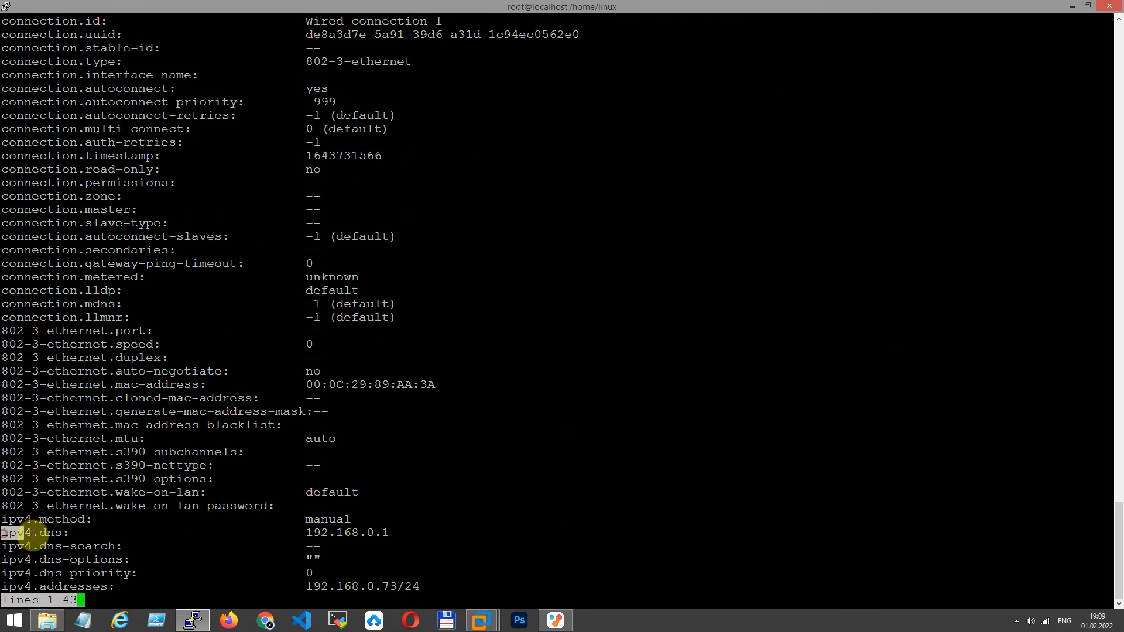
click(387, 532)
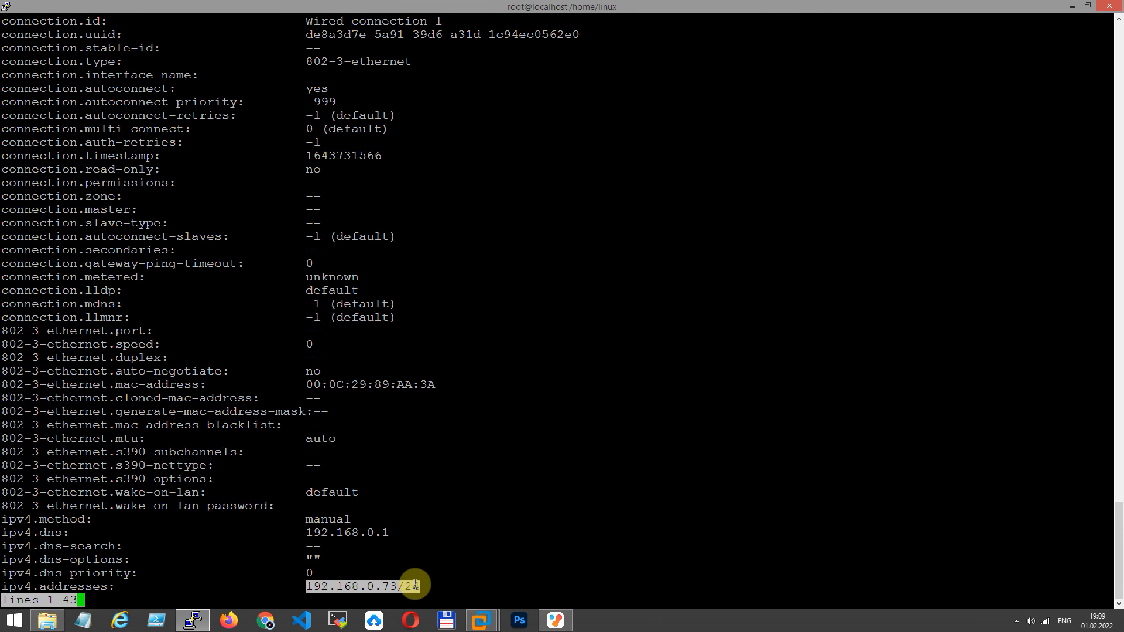
scroll(down, 3)
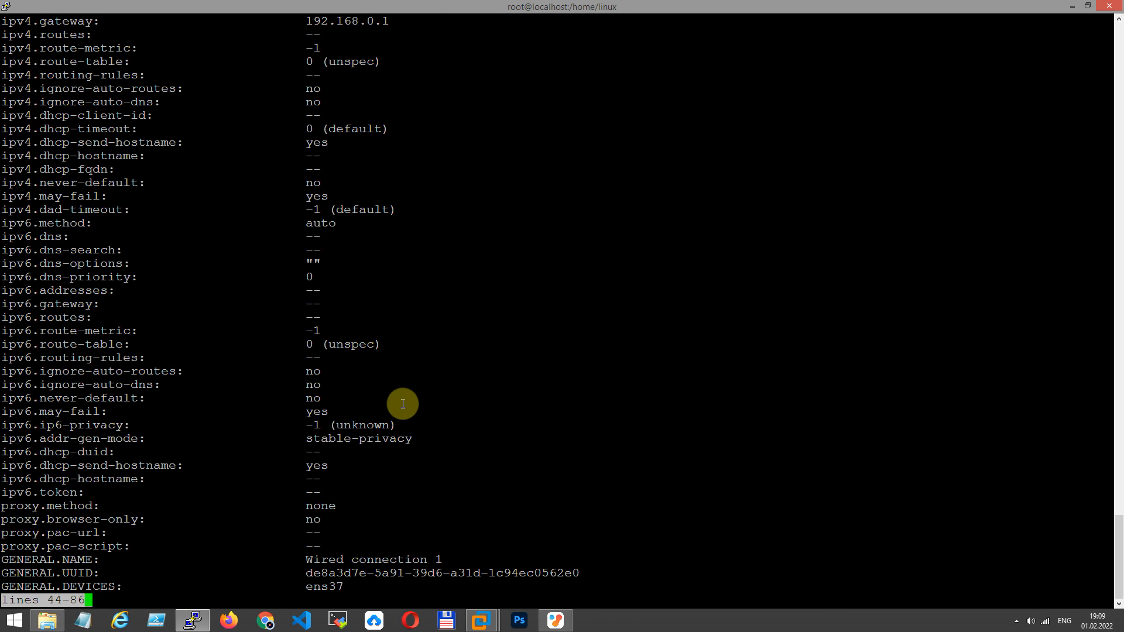